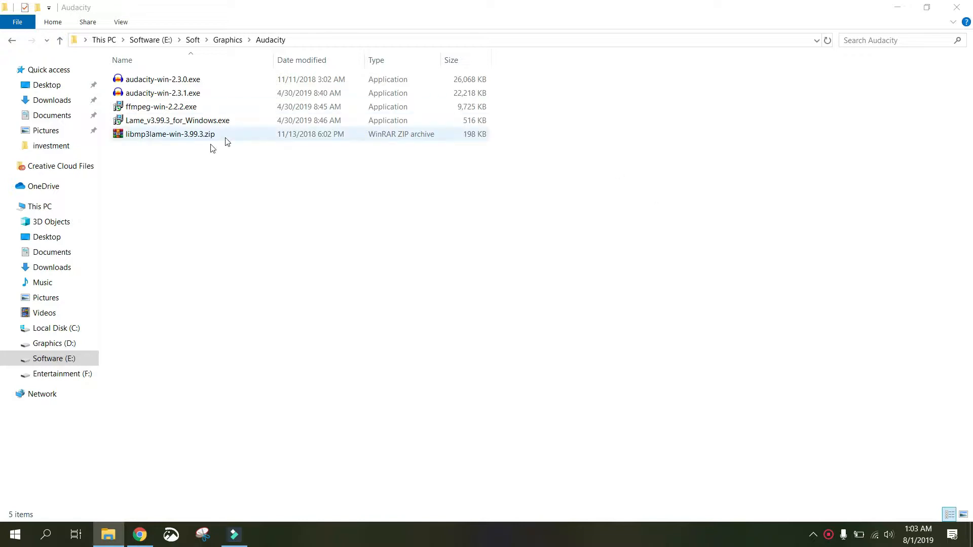
Step: Leave the installers folder in File Explorer and bring Chrome to the front
{"action": "left_click", "coordinate": [174, 227]}
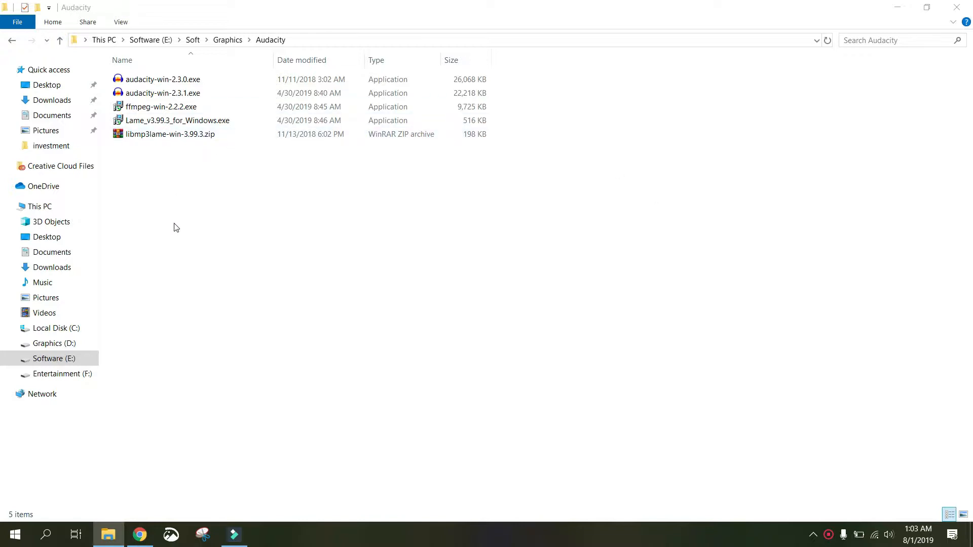
{"action": "mouse_move", "coordinate": [276, 458]}
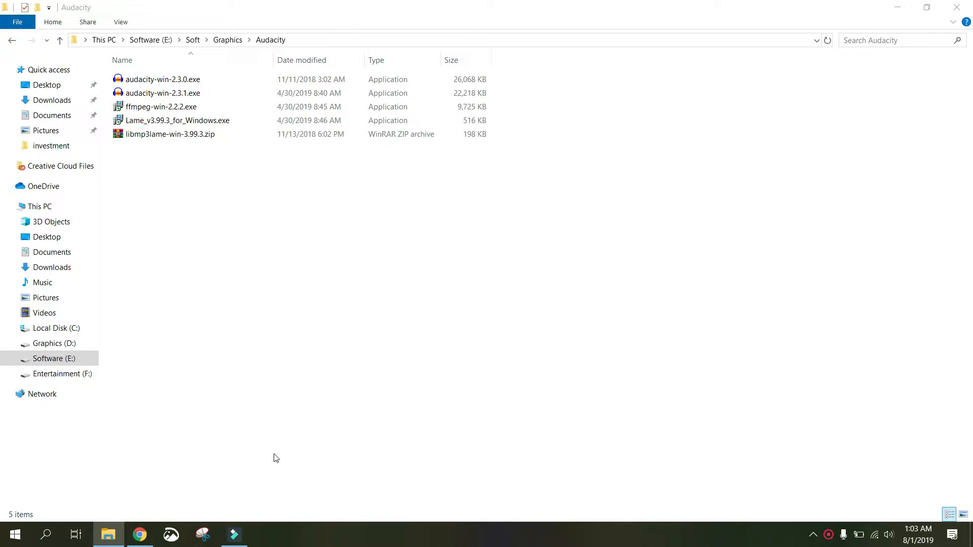
{"action": "left_click", "coordinate": [137, 535]}
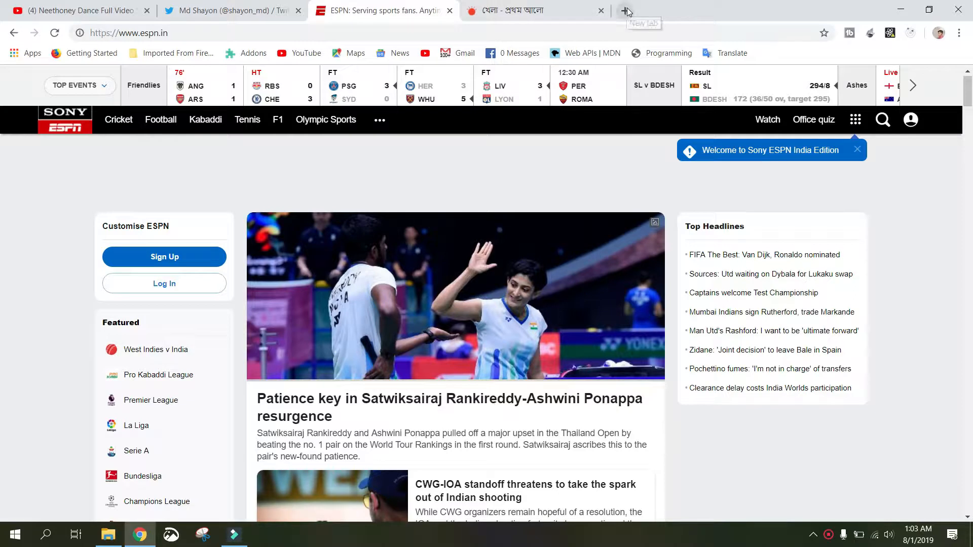
Step: Search Google for 'audacity' in a new browser tab
{"action": "left_click", "coordinate": [623, 11]}
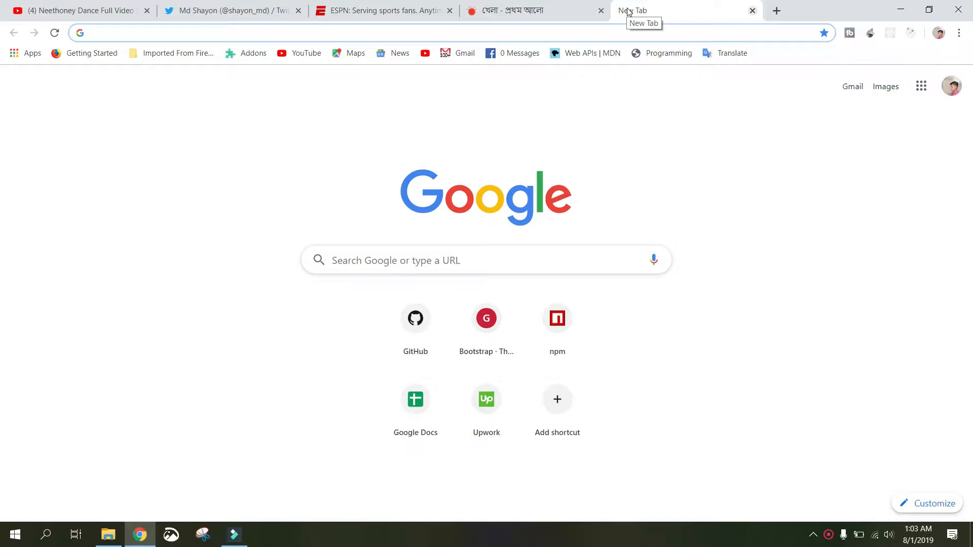
{"action": "type", "text": "audacity&oq=audacity+&aqs=chrome..69i57.12810j0j7&sourceid=chrome&ie=UTF-8"}
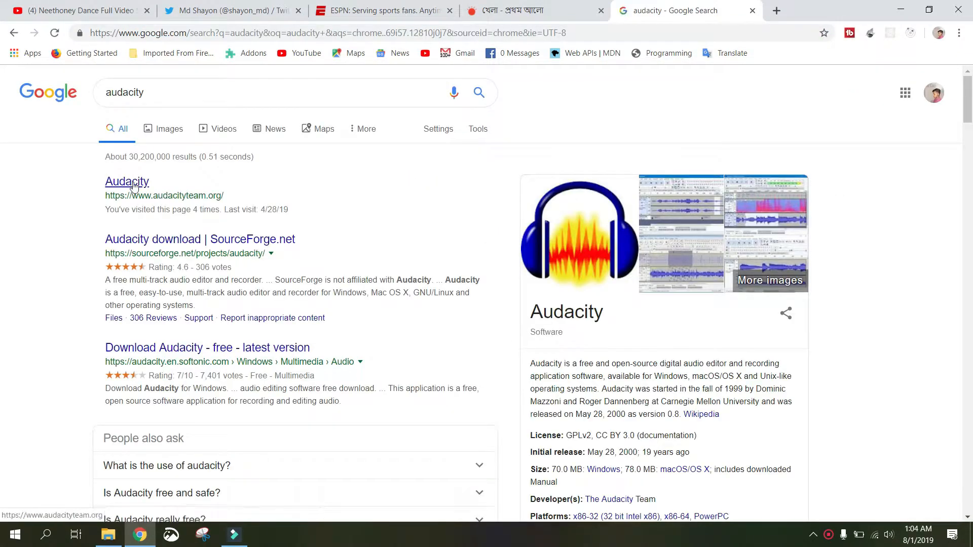
Step: Open the Audacity result and pass the not-a-robot chimney image check
{"action": "left_click", "coordinate": [126, 181]}
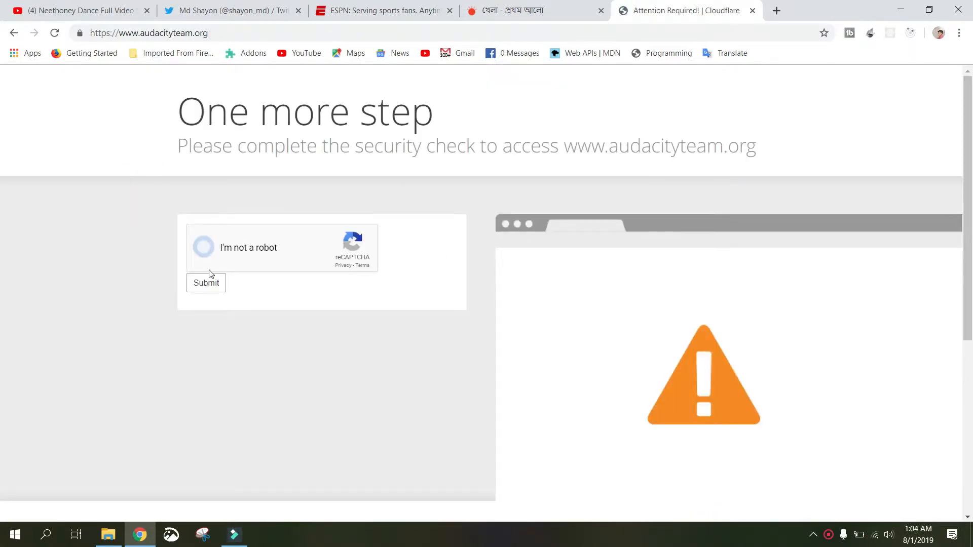
{"action": "left_click", "coordinate": [203, 247]}
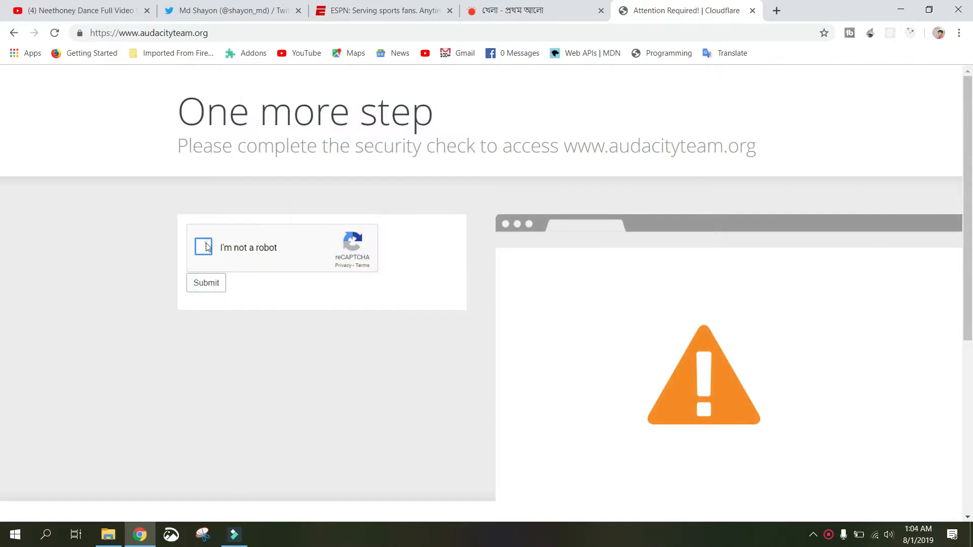
{"action": "left_click", "coordinate": [203, 247]}
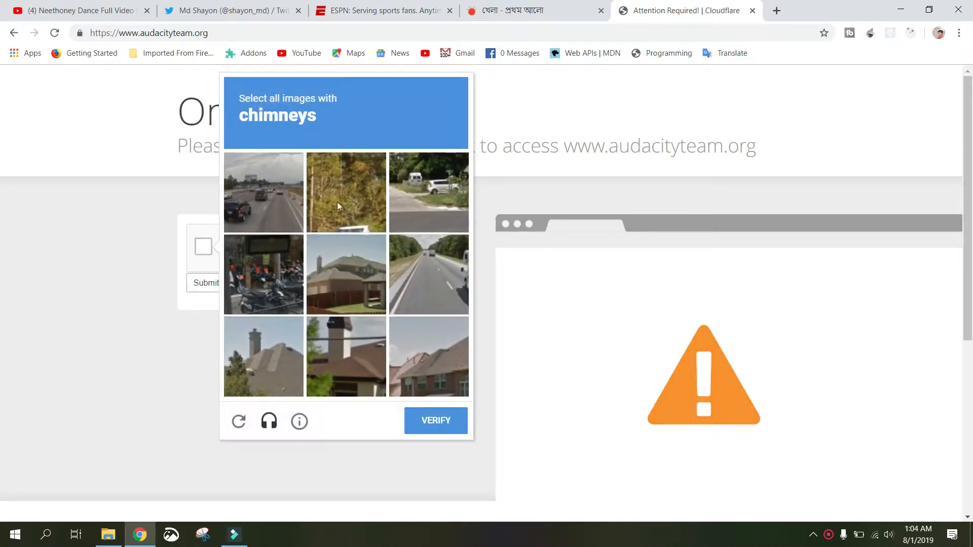
{"action": "mouse_move", "coordinate": [369, 205]}
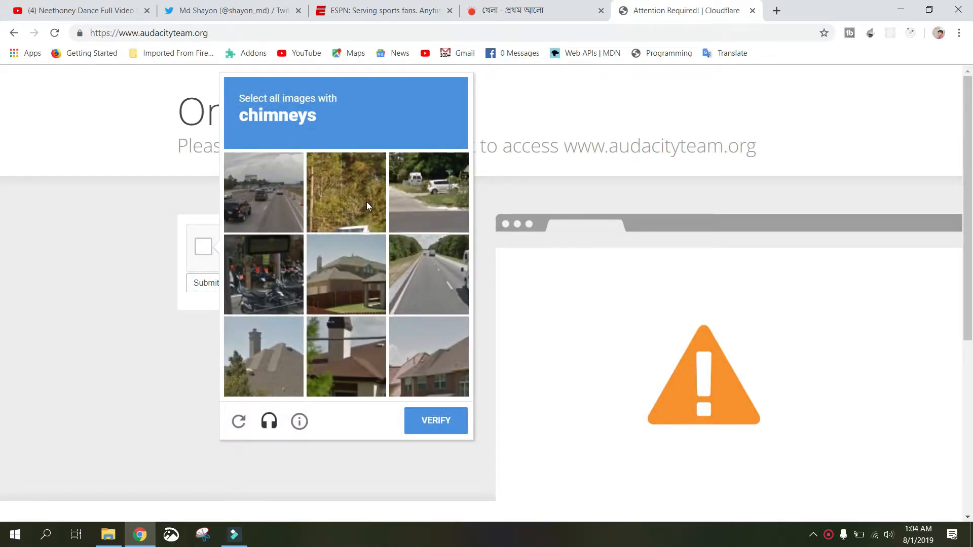
{"action": "left_click", "coordinate": [346, 274]}
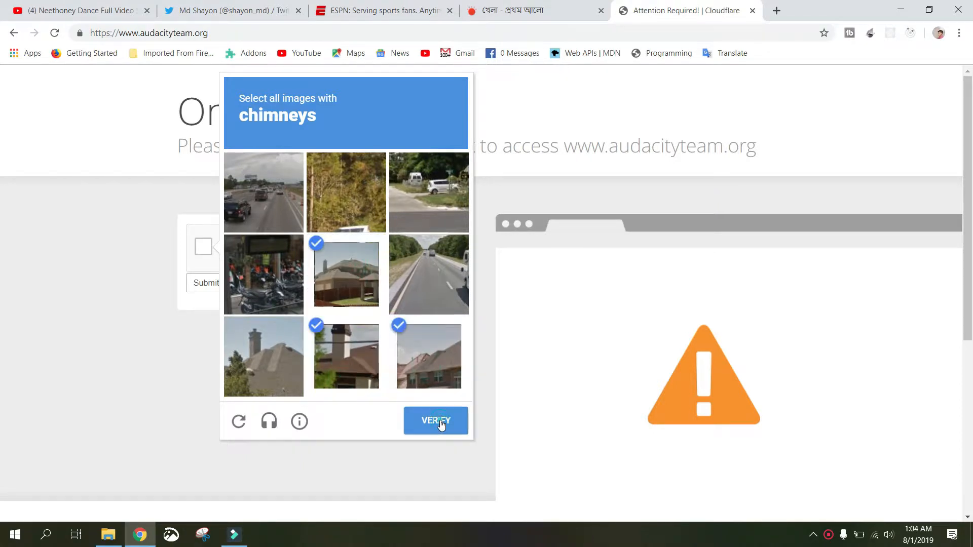
{"action": "left_click", "coordinate": [436, 421]}
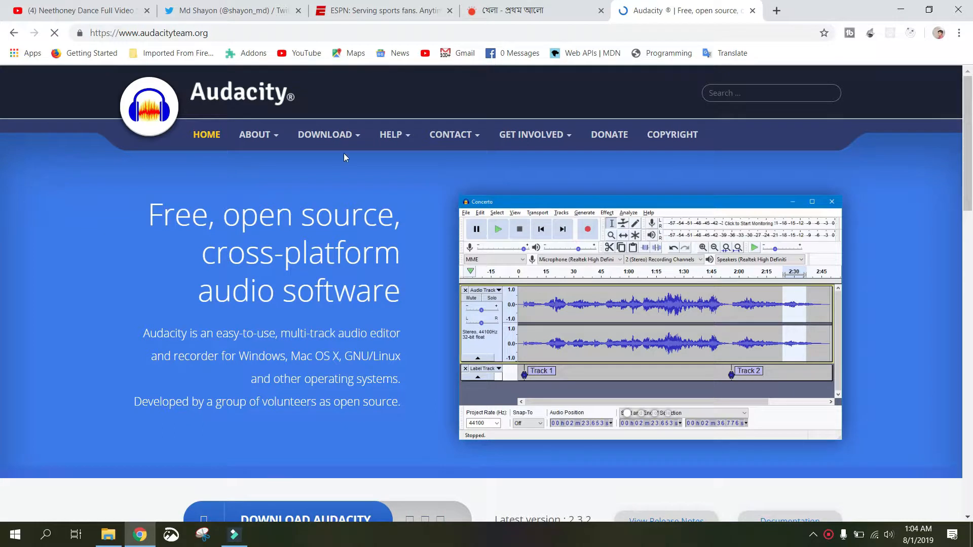
Step: Go to the Linux download page and follow the 'PPA packages for Audacity' link
{"action": "left_click", "coordinate": [328, 133]}
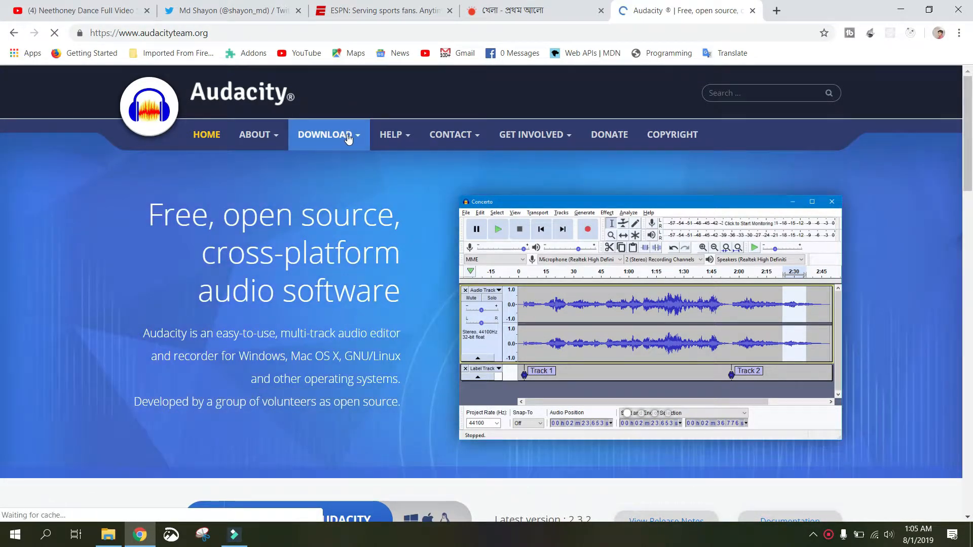
{"action": "left_click", "coordinate": [325, 134]}
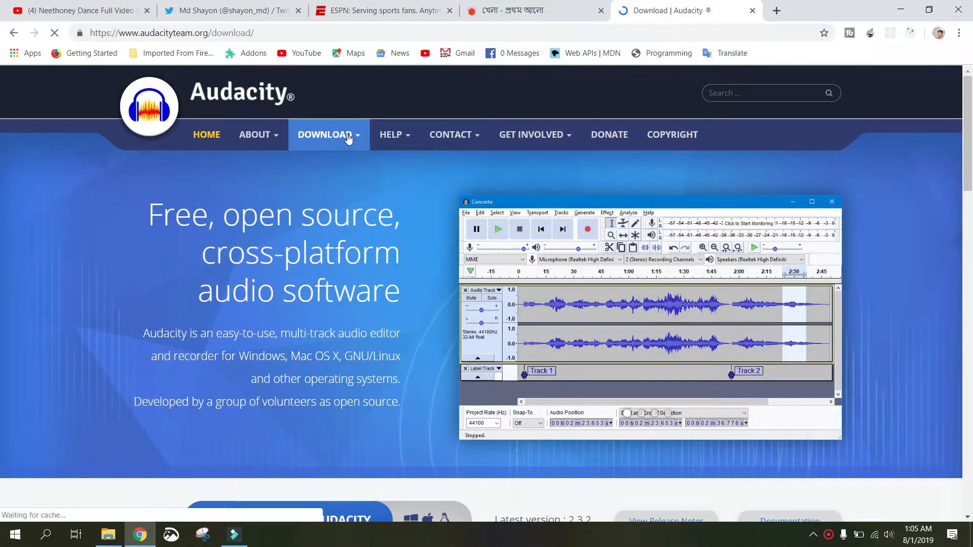
{"action": "left_click", "coordinate": [325, 135]}
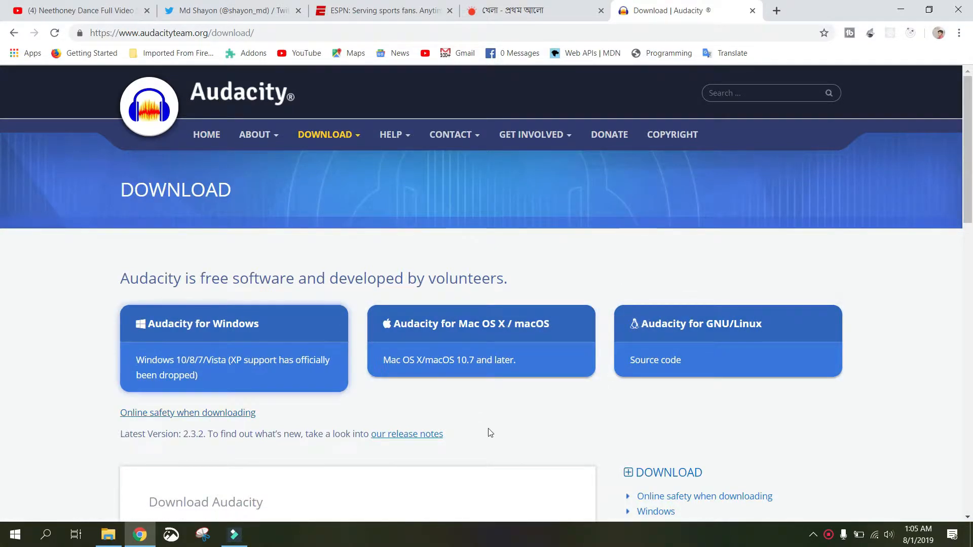
{"action": "mouse_move", "coordinate": [665, 363]}
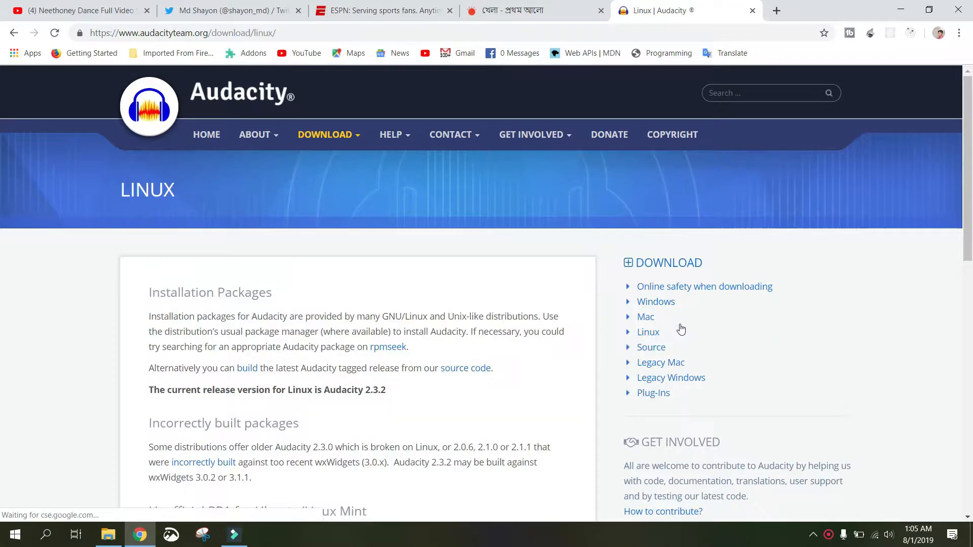
{"action": "scroll", "scroll_direction": "down", "scroll_amount": 3}
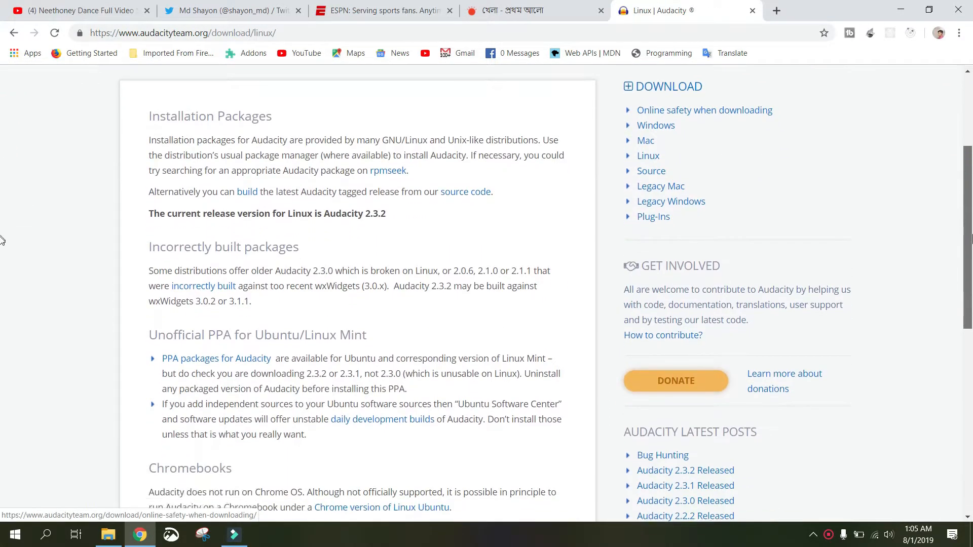
{"action": "scroll", "scroll_direction": "down", "scroll_amount": 3}
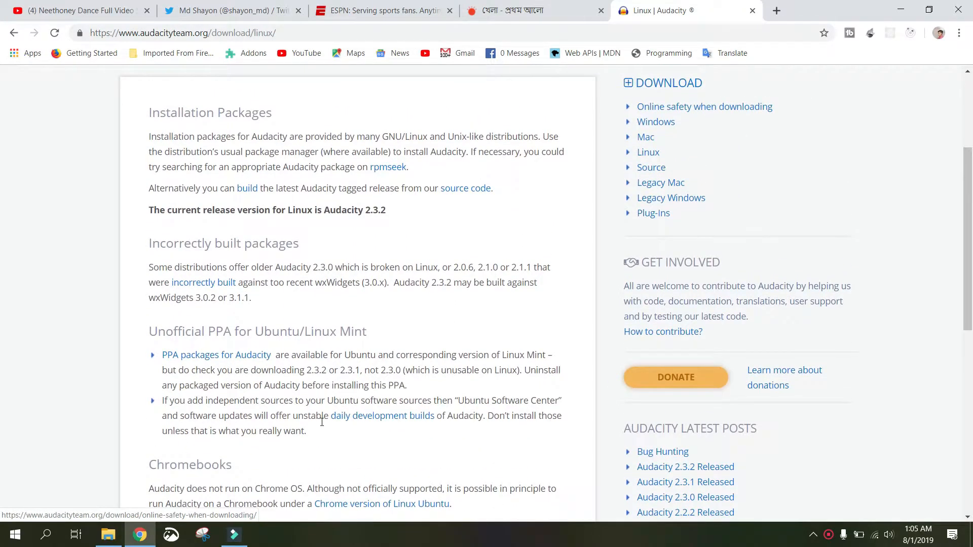
{"action": "mouse_move", "coordinate": [200, 359]}
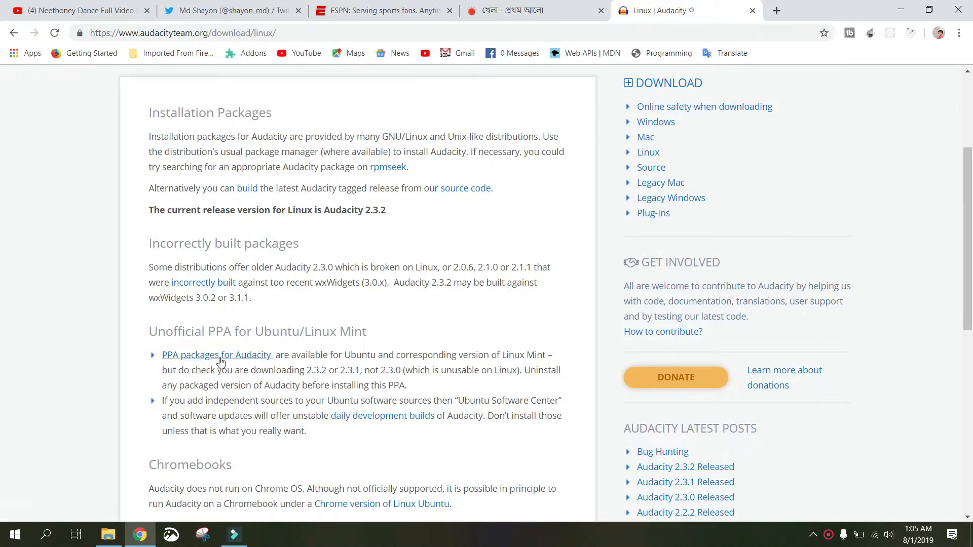
{"action": "left_click", "coordinate": [217, 355]}
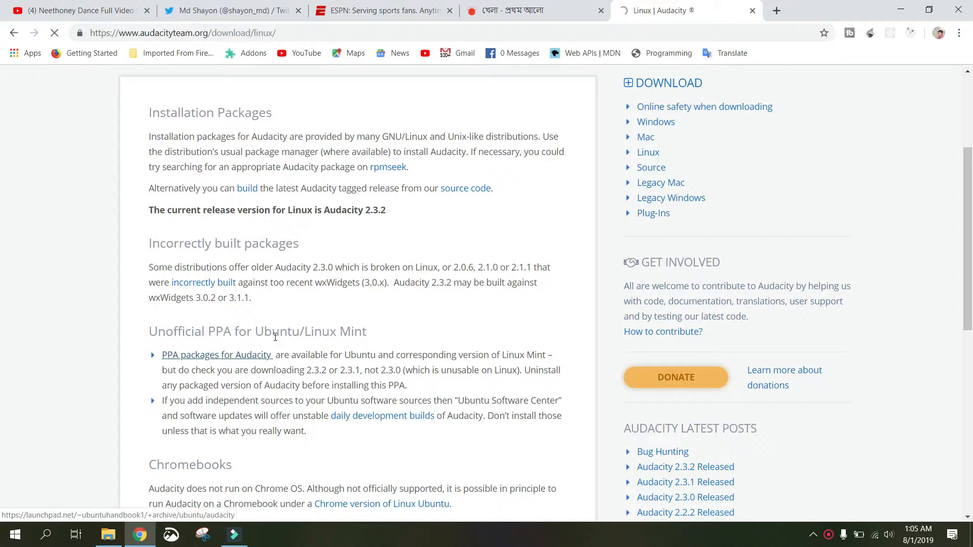
Step: Copy the add-apt-repository command, select the apt-get update line and expand the PPA technical details
{"action": "left_click", "coordinate": [217, 355]}
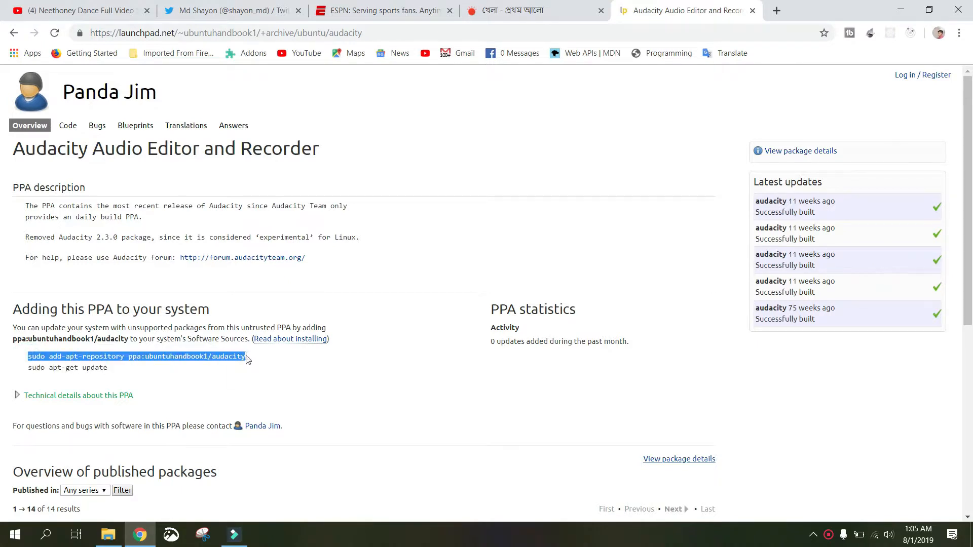
{"action": "right_click", "coordinate": [244, 357]}
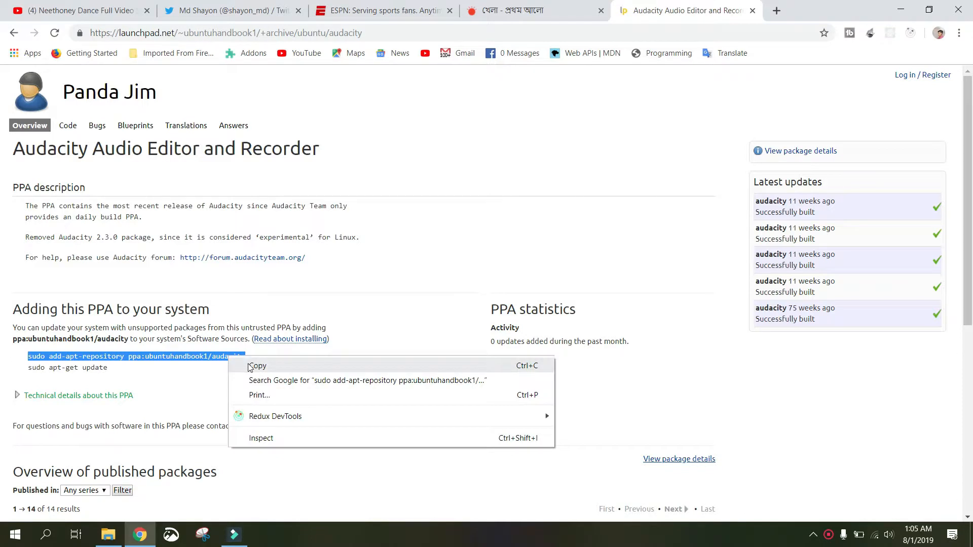
{"action": "left_click", "coordinate": [259, 366]}
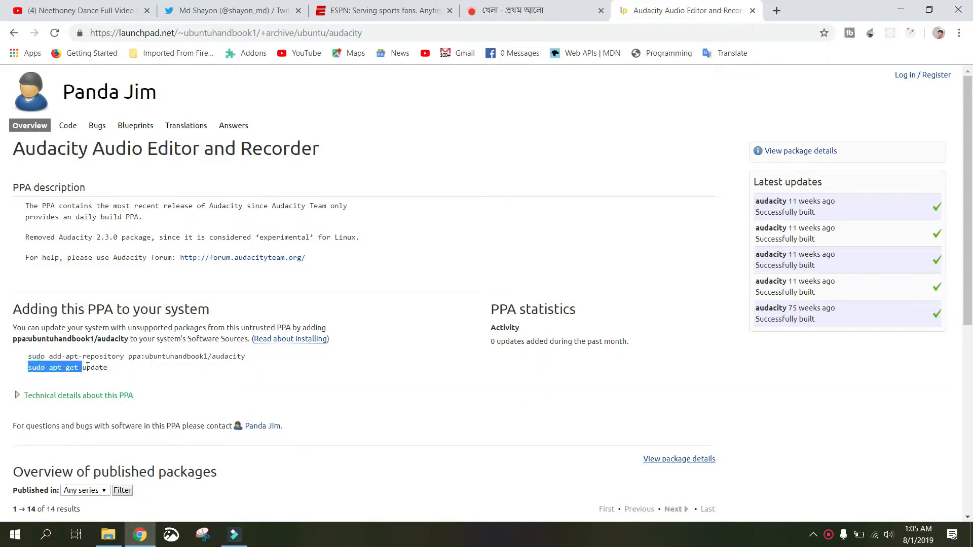
{"action": "left_click_drag", "start_coordinate": [78, 366], "coordinate": [106, 367]}
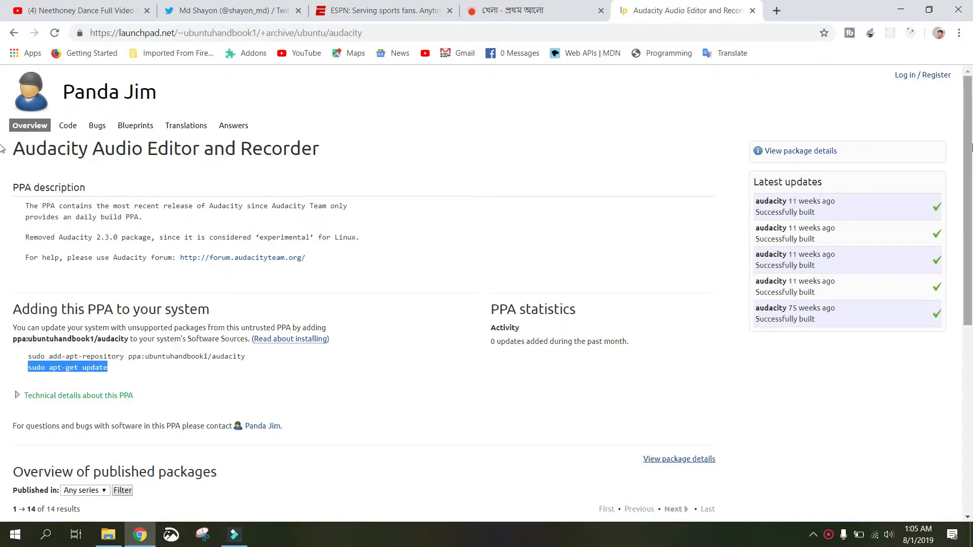
{"action": "scroll", "scroll_direction": "down", "scroll_amount": 3}
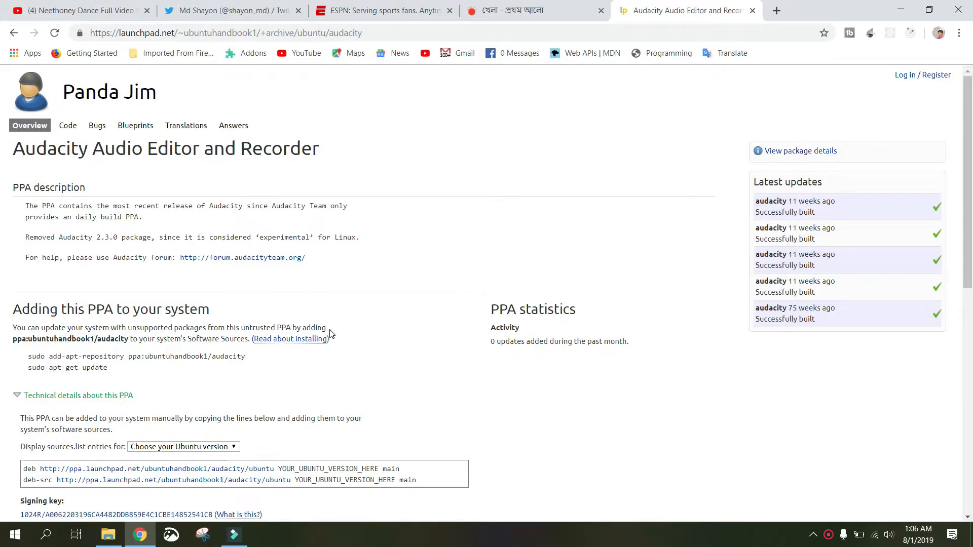
{"action": "mouse_move", "coordinate": [589, 120]}
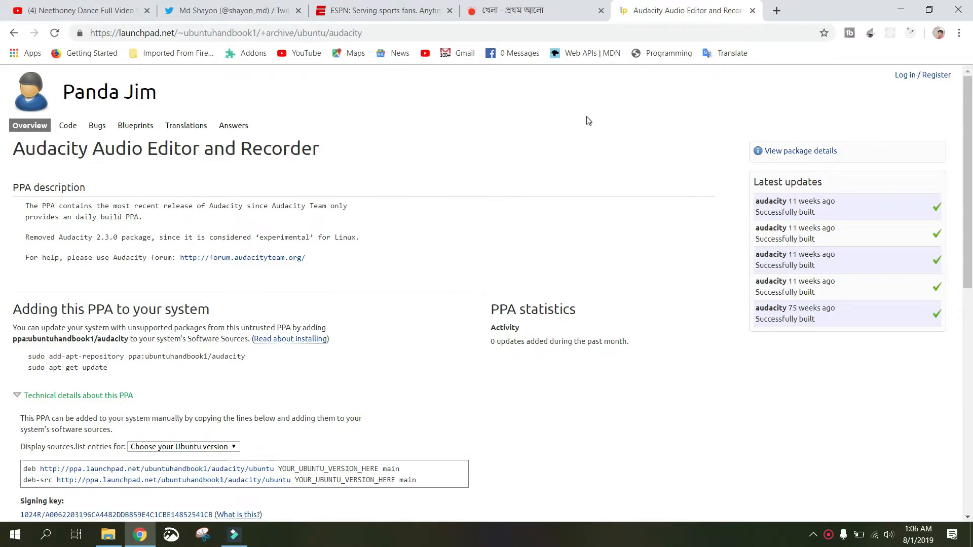
{"action": "mouse_move", "coordinate": [67, 136]}
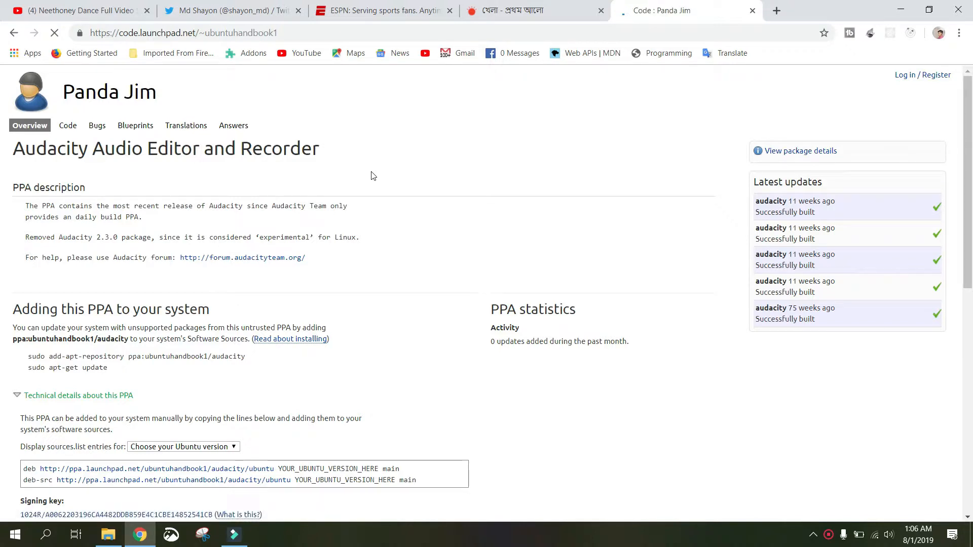
Step: Return to the download page and reach the Windows Recommended Downloads for Audacity 2.3.2
{"action": "left_click", "coordinate": [67, 125]}
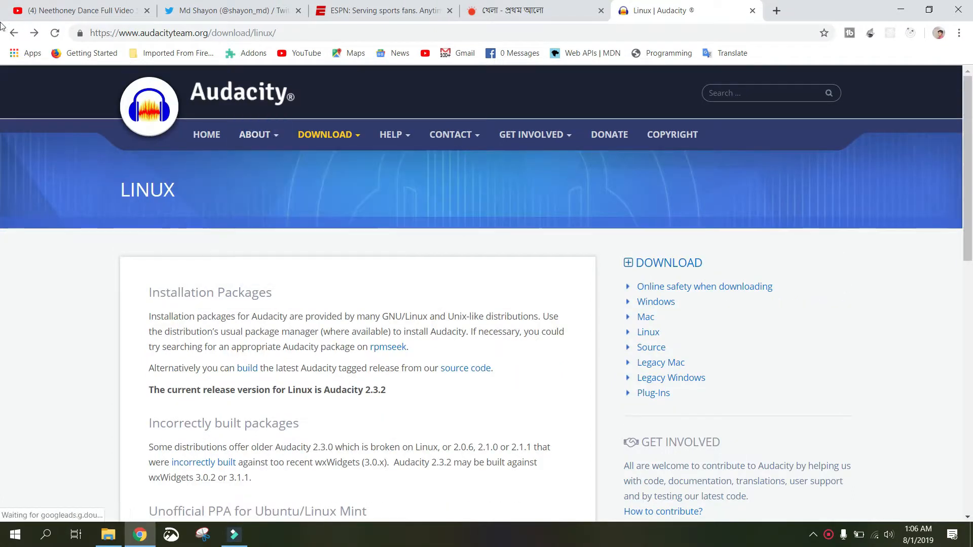
{"action": "left_click", "coordinate": [14, 31]}
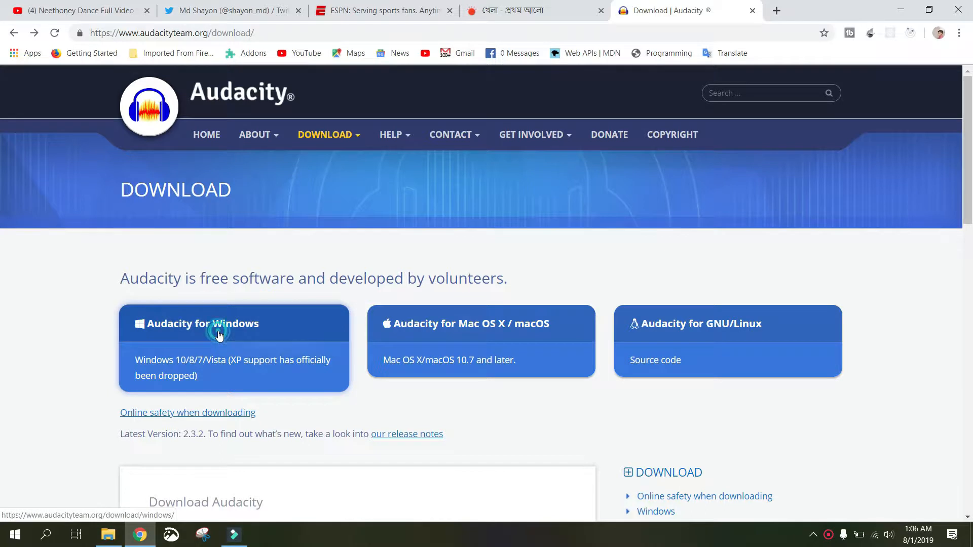
{"action": "left_click", "coordinate": [219, 333]}
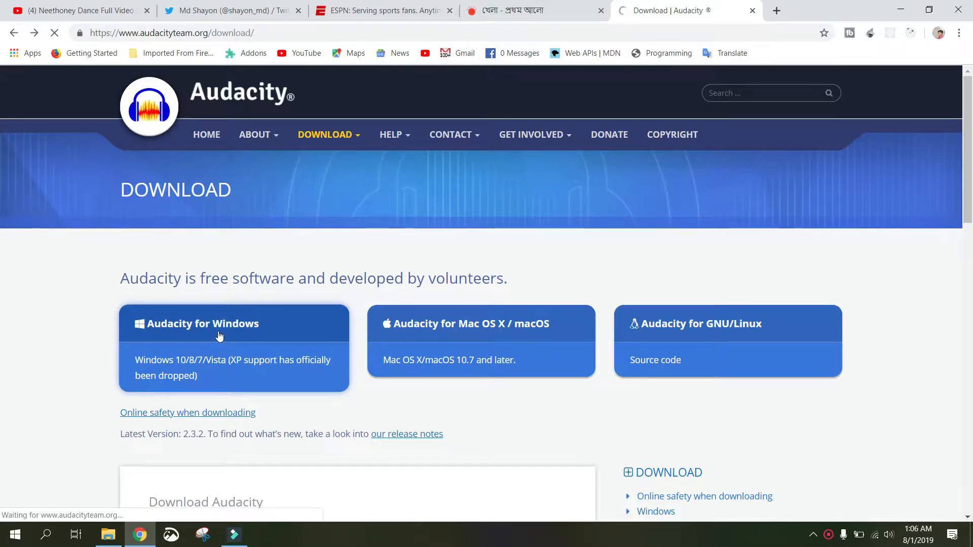
{"action": "left_click", "coordinate": [219, 335]}
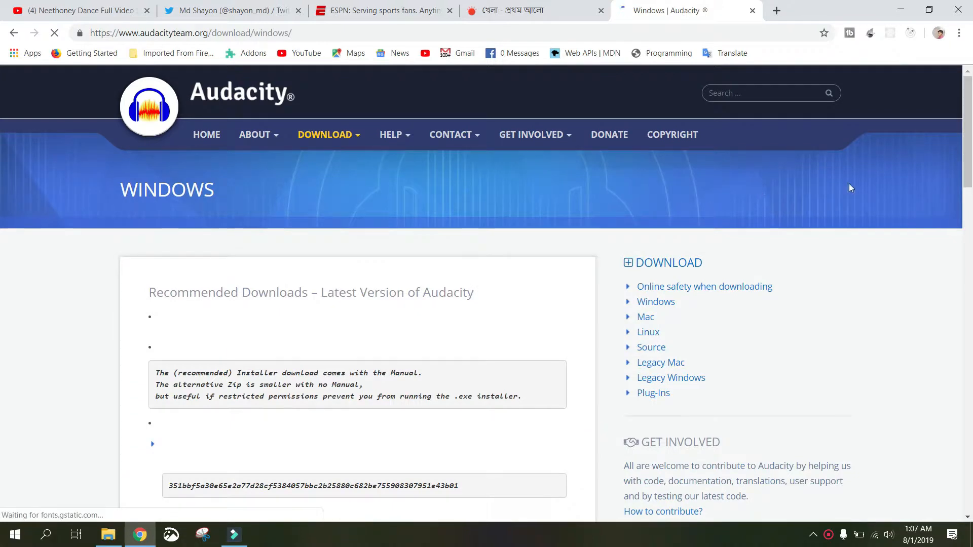
{"action": "scroll", "scroll_direction": "down", "scroll_amount": 3}
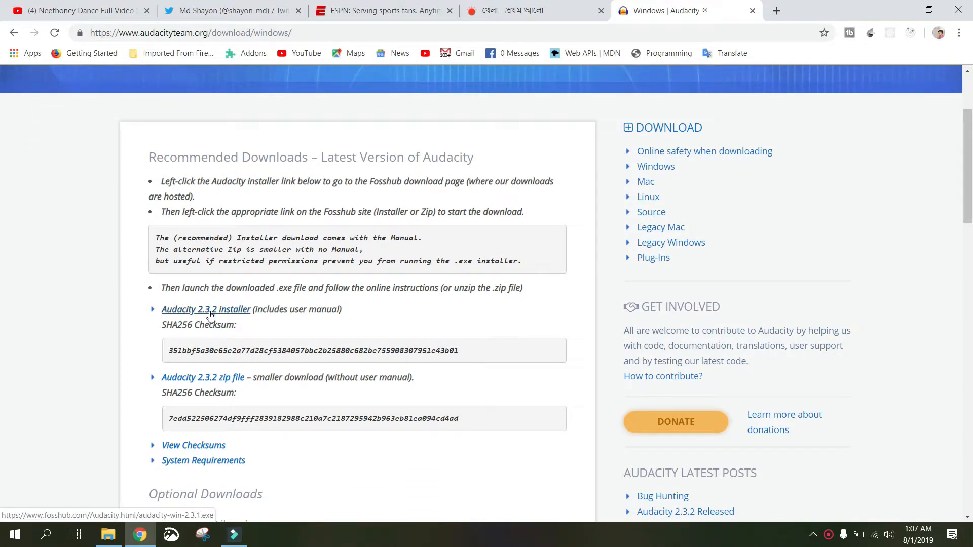
Step: Launch audacity-win-2.3.1.exe from the installers folder with English as setup language
{"action": "left_click", "coordinate": [108, 535]}
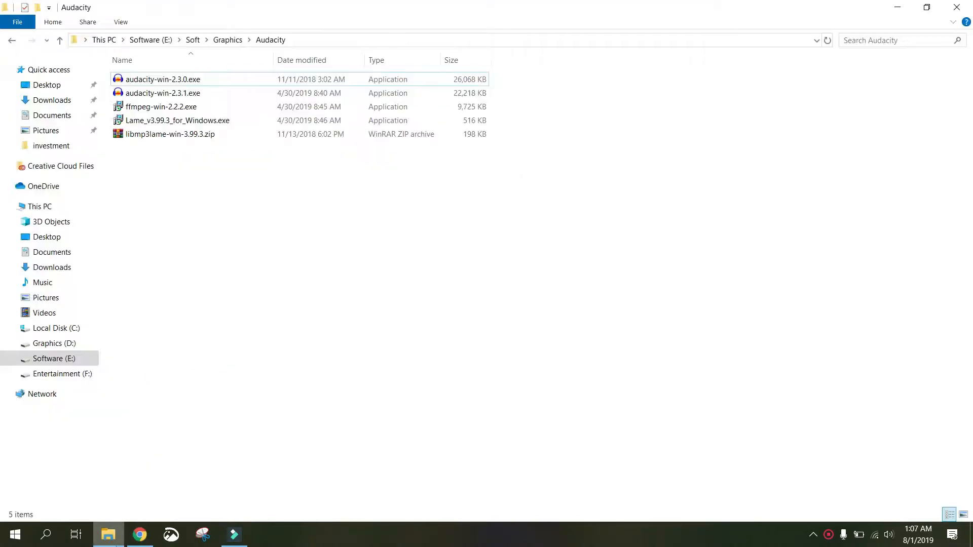
{"action": "left_click", "coordinate": [162, 92]}
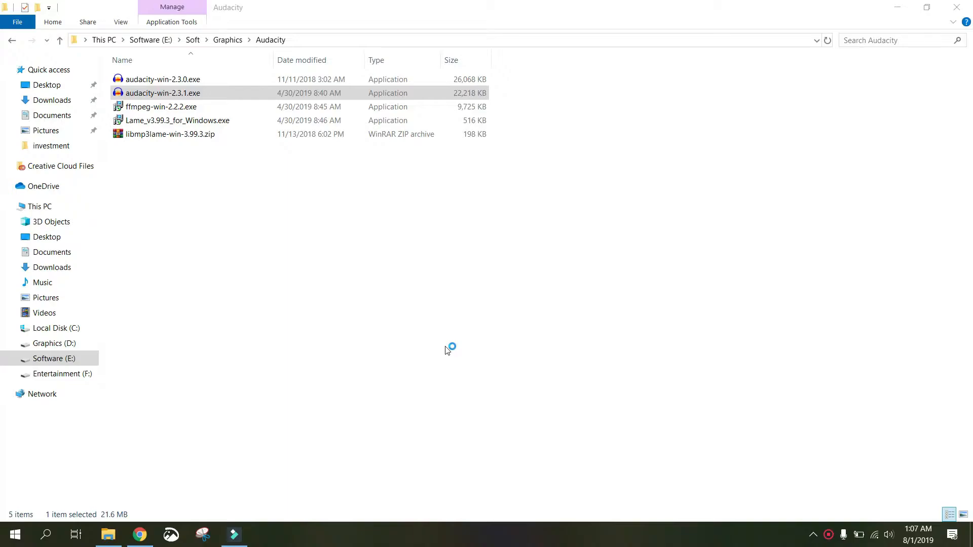
{"action": "double_click", "coordinate": [164, 93]}
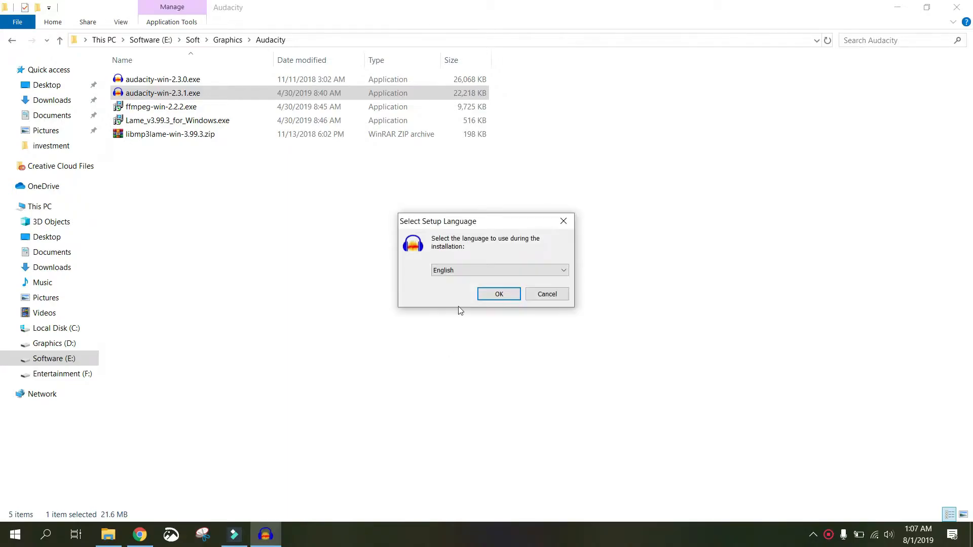
{"action": "left_click", "coordinate": [499, 294]}
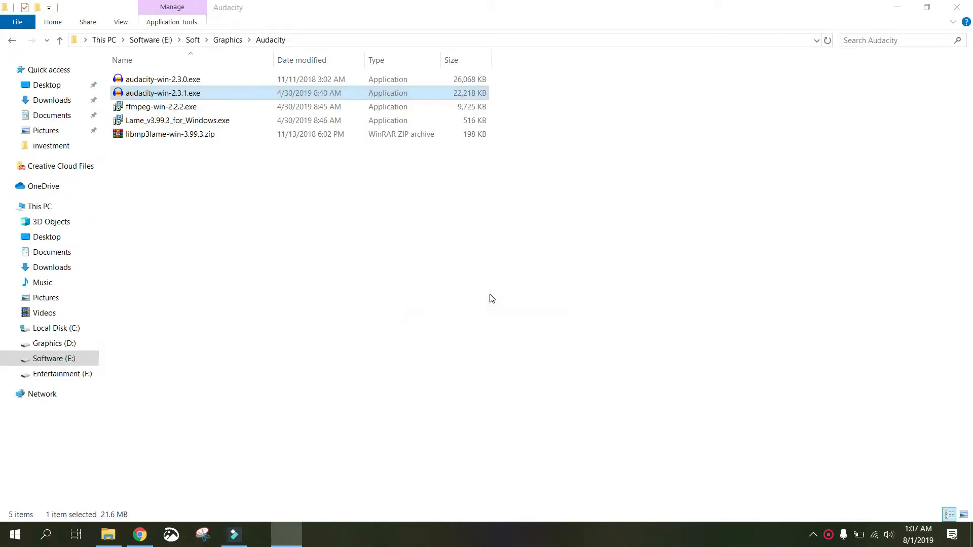
{"action": "double_click", "coordinate": [162, 93]}
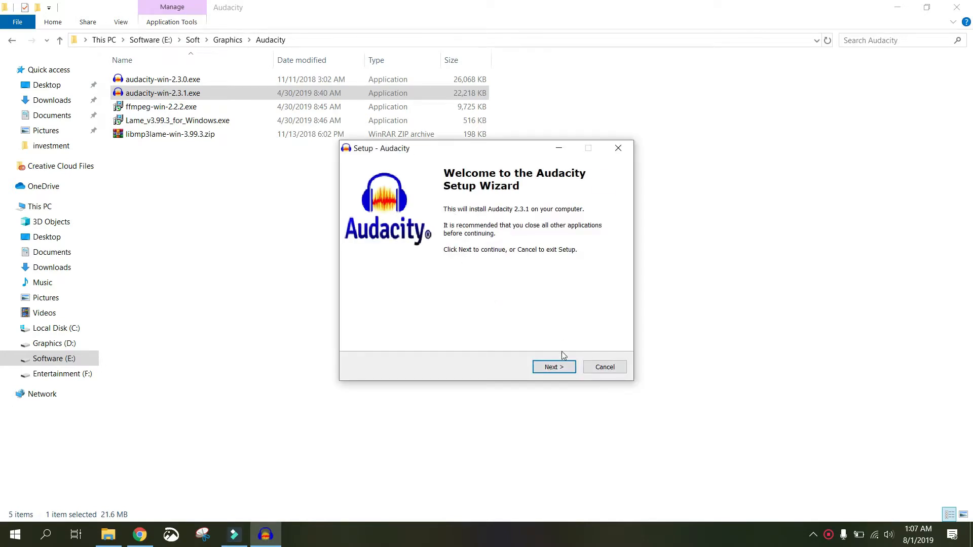
Step: Keep the default Program Files (x86)\Audacity folder and desktop shortcut up to Ready to Install
{"action": "left_click", "coordinate": [553, 367]}
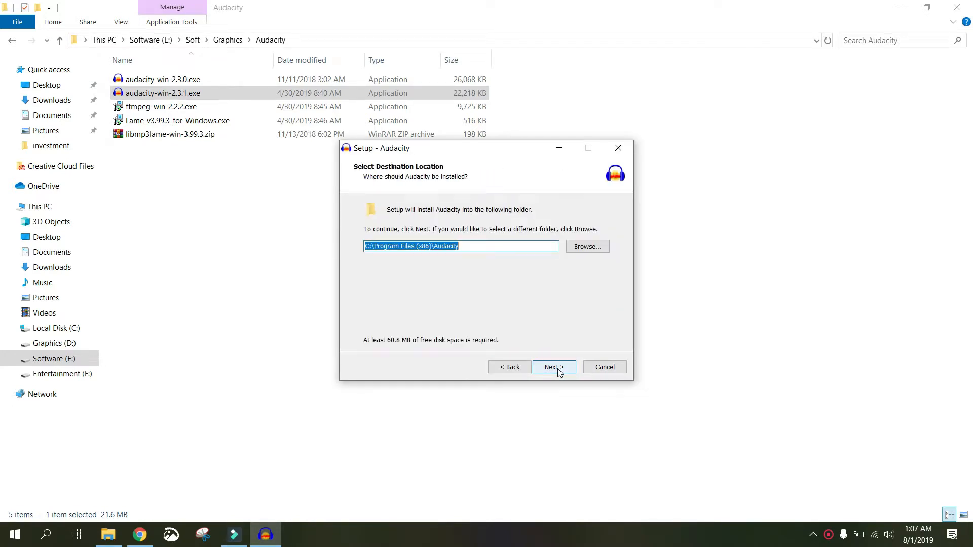
{"action": "left_click", "coordinate": [553, 367]}
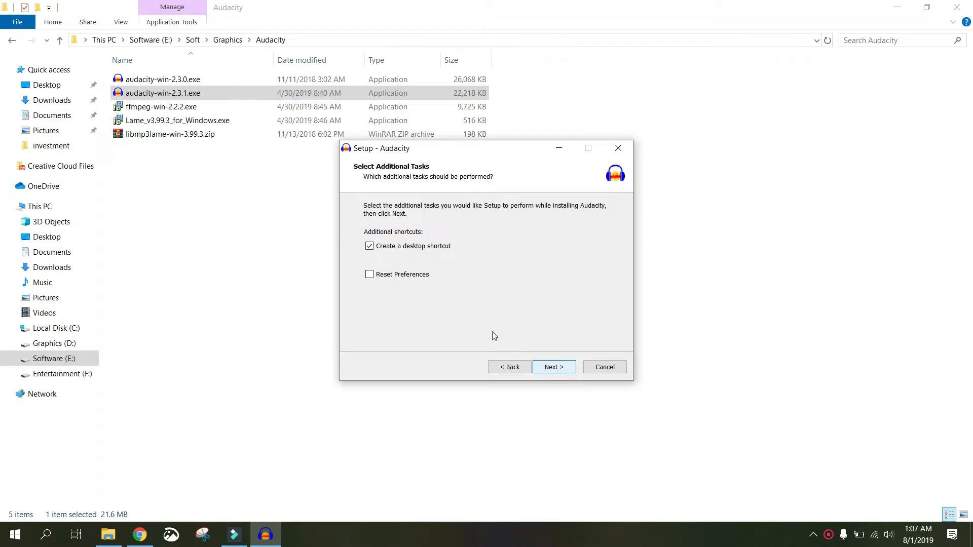
{"action": "left_click", "coordinate": [554, 367]}
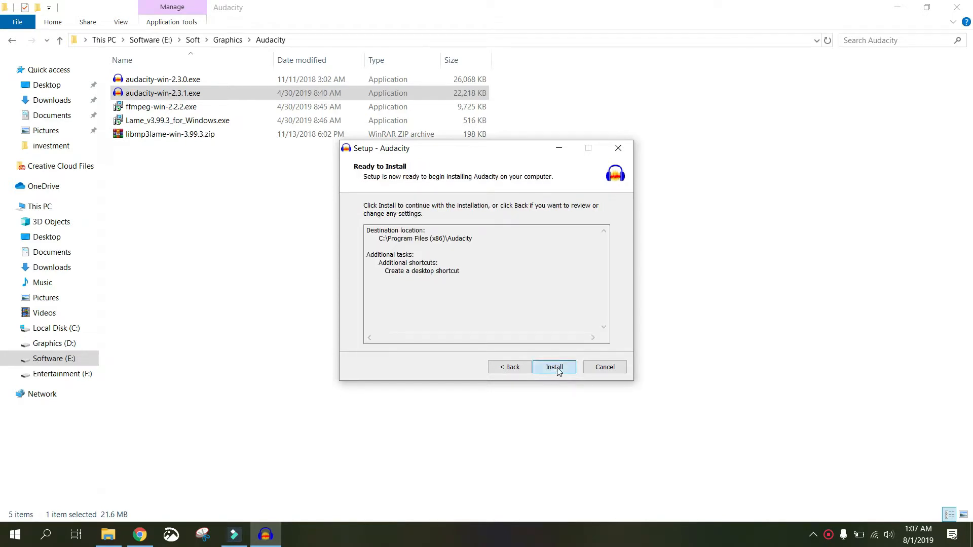
Step: Install Audacity 2.3.1 and finish without launching it, while searching Google for 'ffmpeg audacity'
{"action": "left_click", "coordinate": [555, 367]}
{"action": "type", "text": "ffmpeg audacity"}
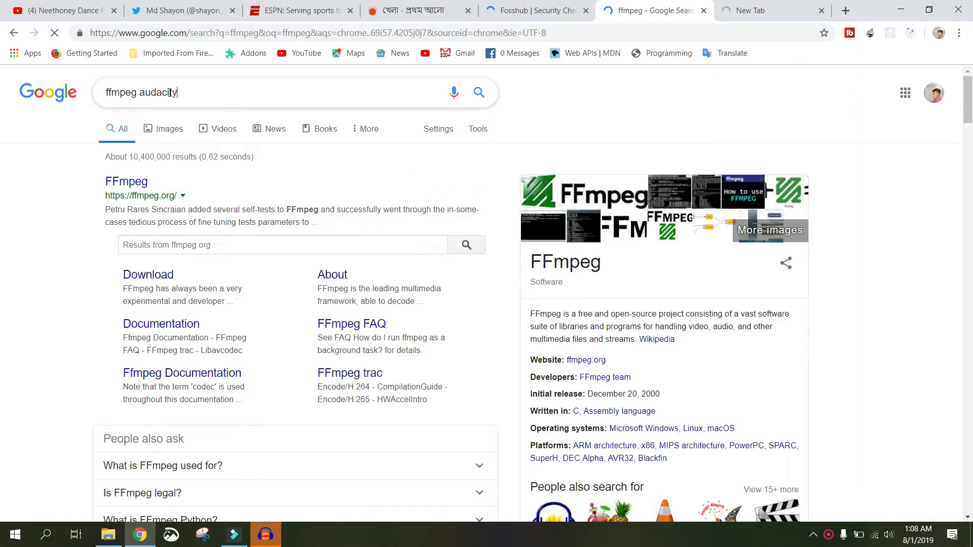
{"action": "left_click", "coordinate": [264, 535]}
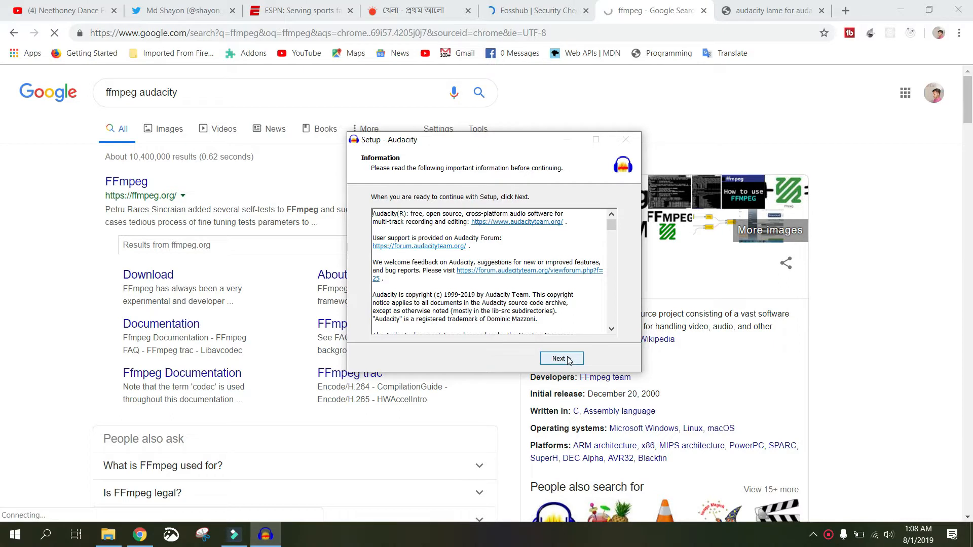
{"action": "left_click", "coordinate": [561, 359]}
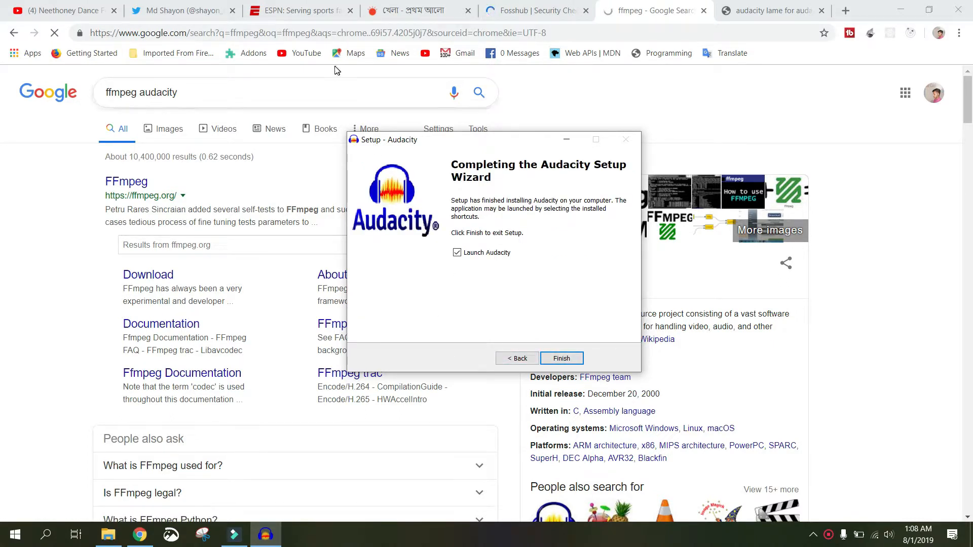
{"action": "left_click", "coordinate": [456, 253]}
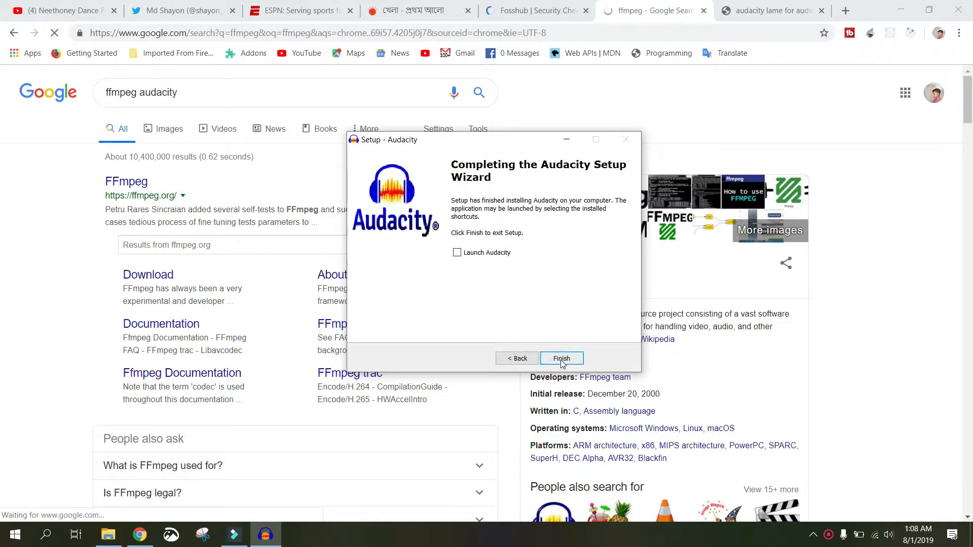
{"action": "left_click", "coordinate": [561, 358]}
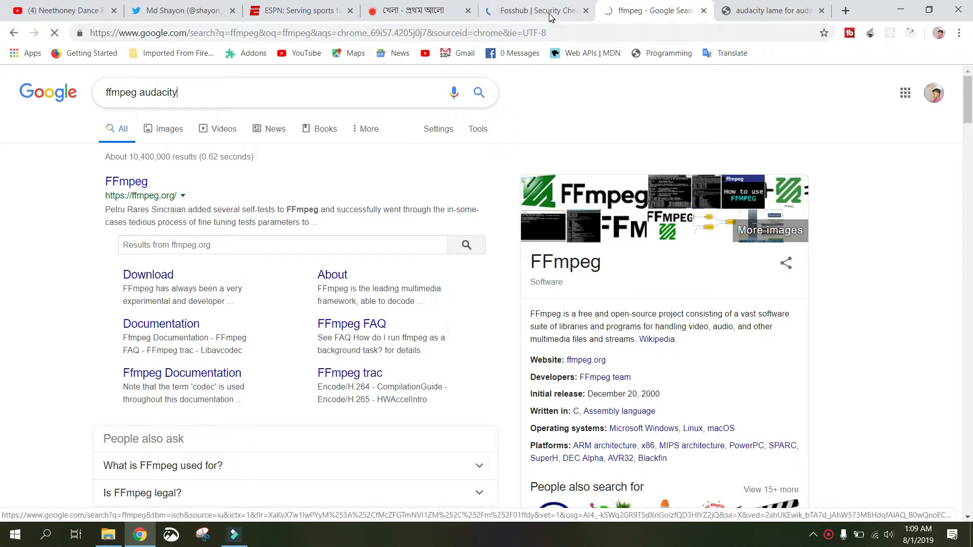
Step: Bring up the Downloads folder holding the FFmpeg and LAME installers
{"action": "left_click", "coordinate": [106, 536]}
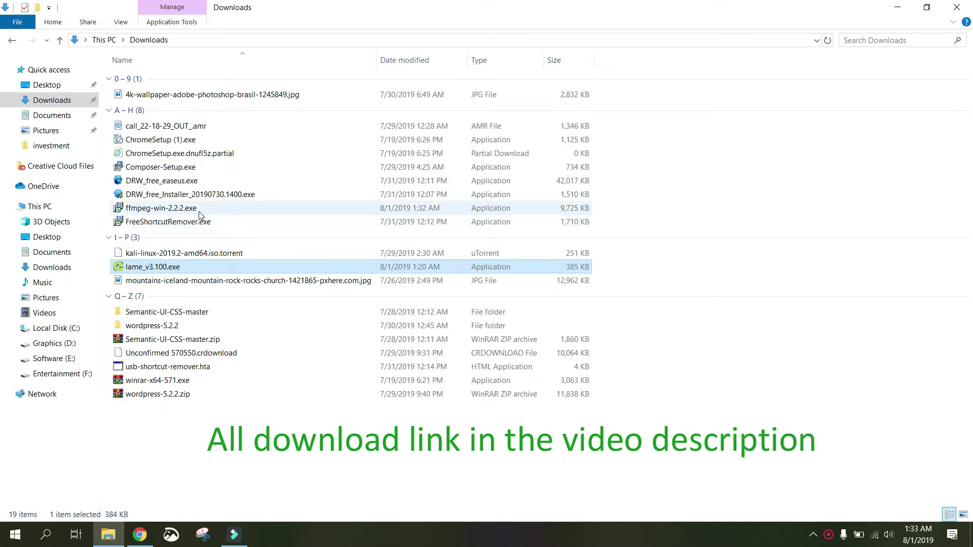
{"action": "mouse_move", "coordinate": [179, 213]}
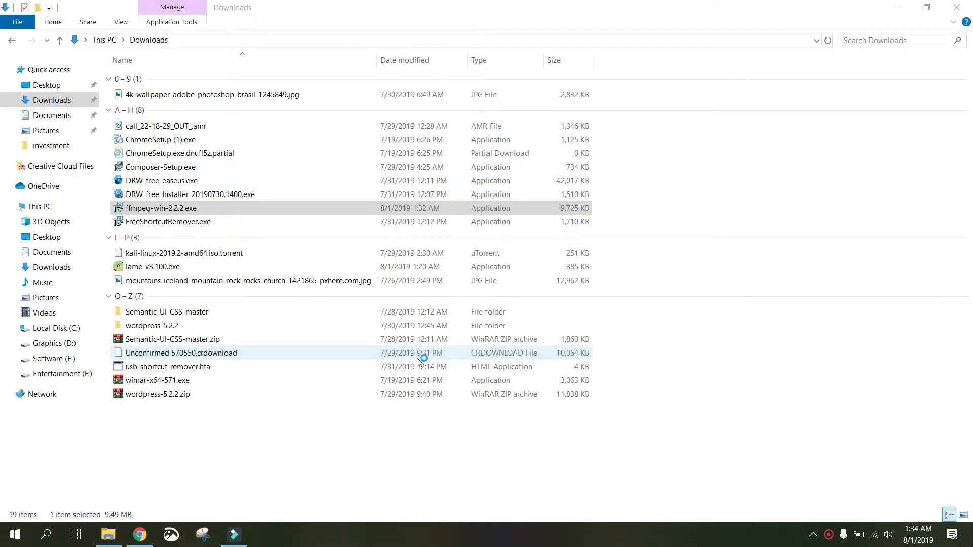
Step: Install ffmpeg-win-2.2.2.exe in English to the default FFmpeg for Audacity folder and finish
{"action": "double_click", "coordinate": [160, 208]}
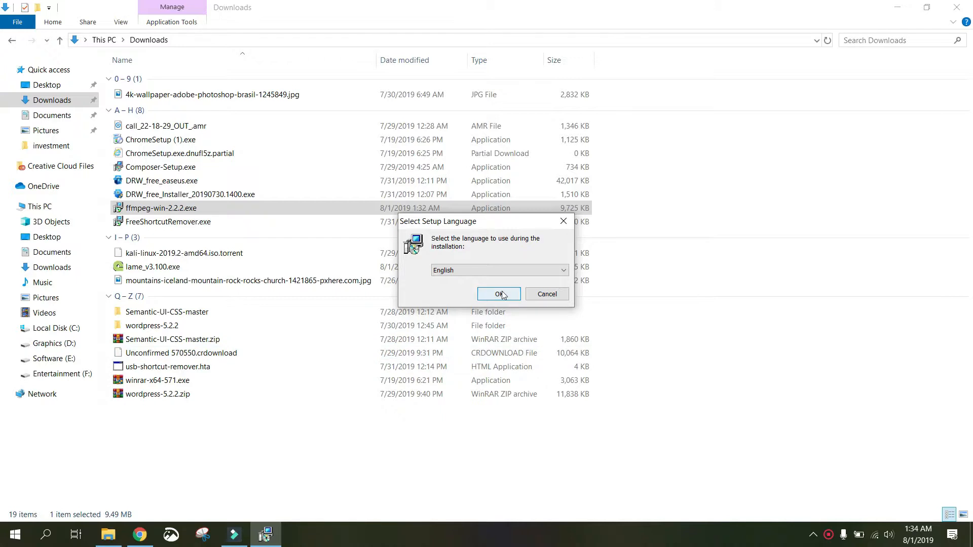
{"action": "left_click", "coordinate": [499, 294]}
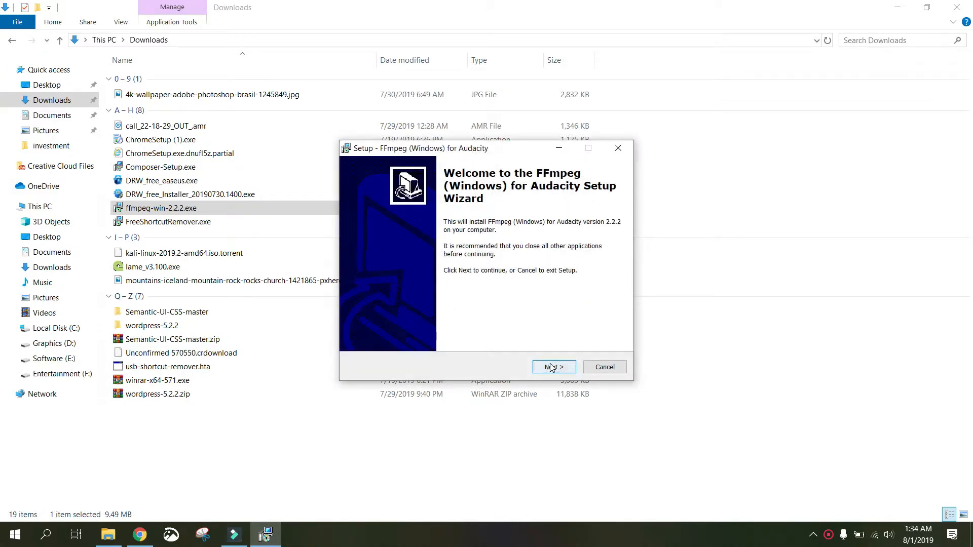
{"action": "left_click", "coordinate": [553, 366]}
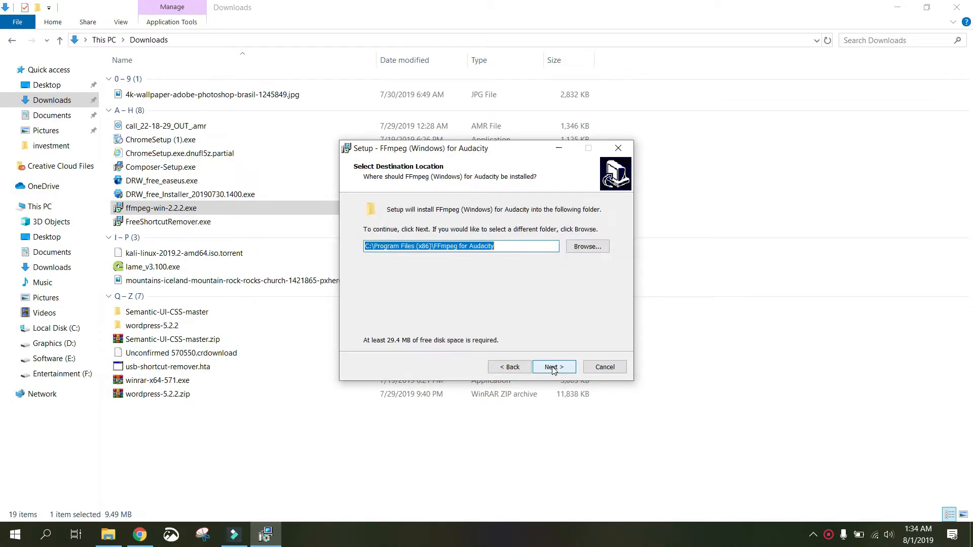
{"action": "left_click", "coordinate": [553, 366]}
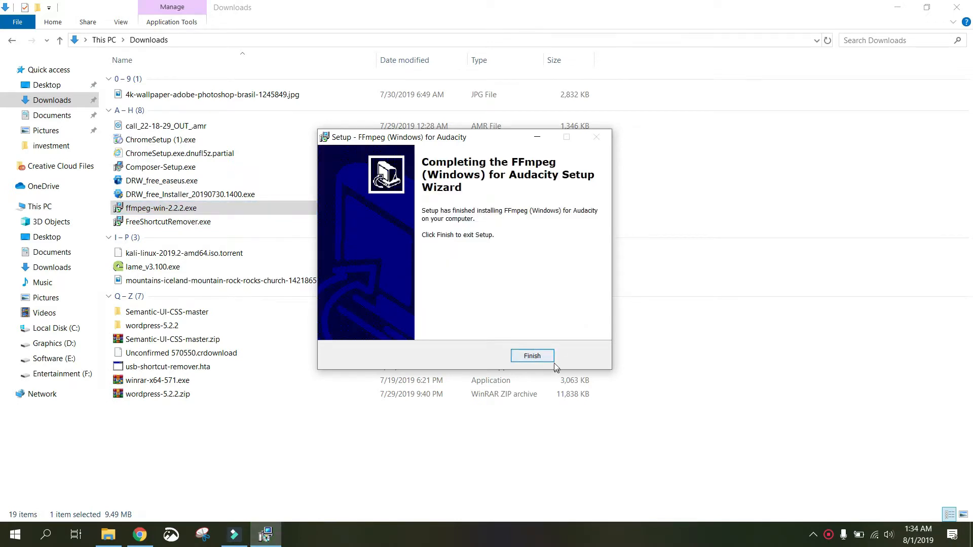
{"action": "left_click", "coordinate": [532, 356]}
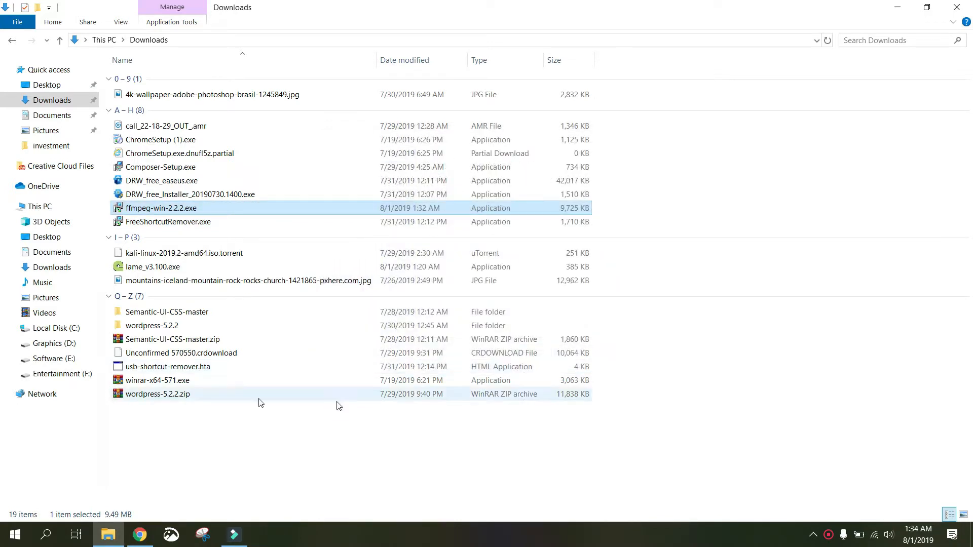
Step: Run the downloaded lame_v3.100.exe and dismiss its console window
{"action": "left_click", "coordinate": [162, 180]}
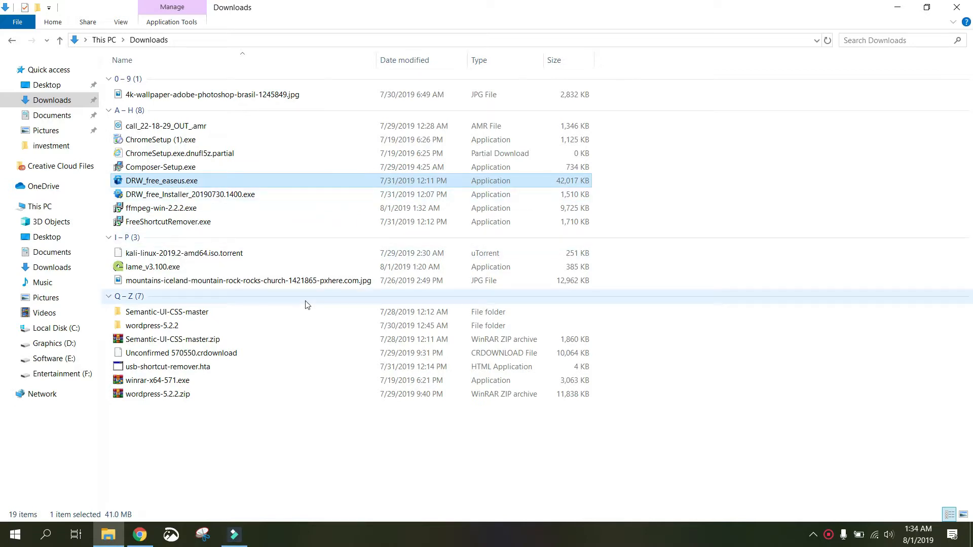
{"action": "double_click", "coordinate": [155, 266]}
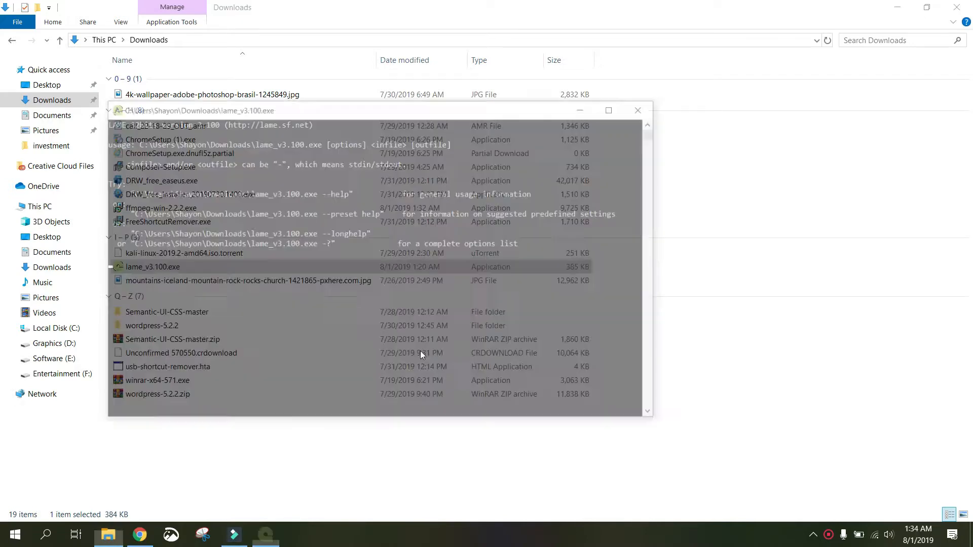
{"action": "left_click", "coordinate": [638, 110]}
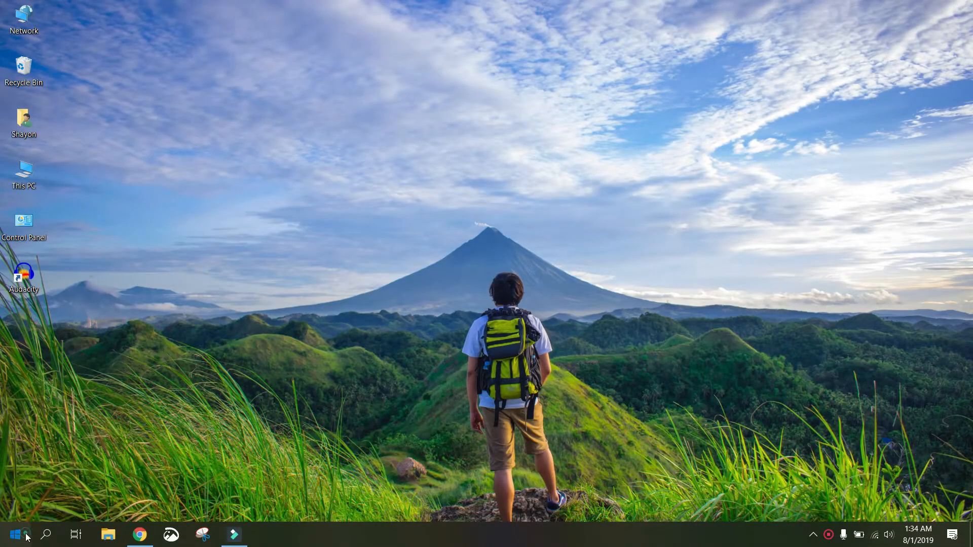
Step: Launch Audacity by searching 'audacity' from the Start menu
{"action": "left_click", "coordinate": [19, 535]}
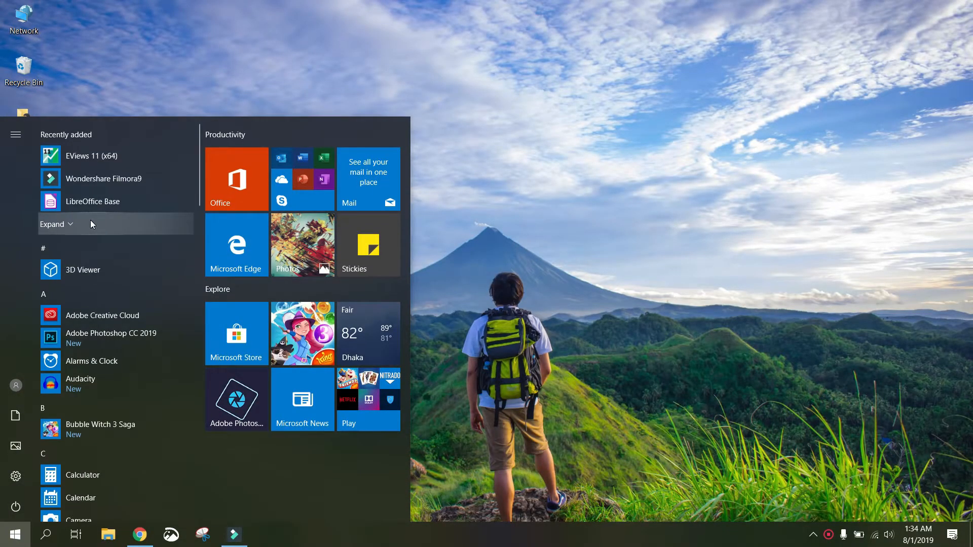
{"action": "left_click", "coordinate": [47, 535]}
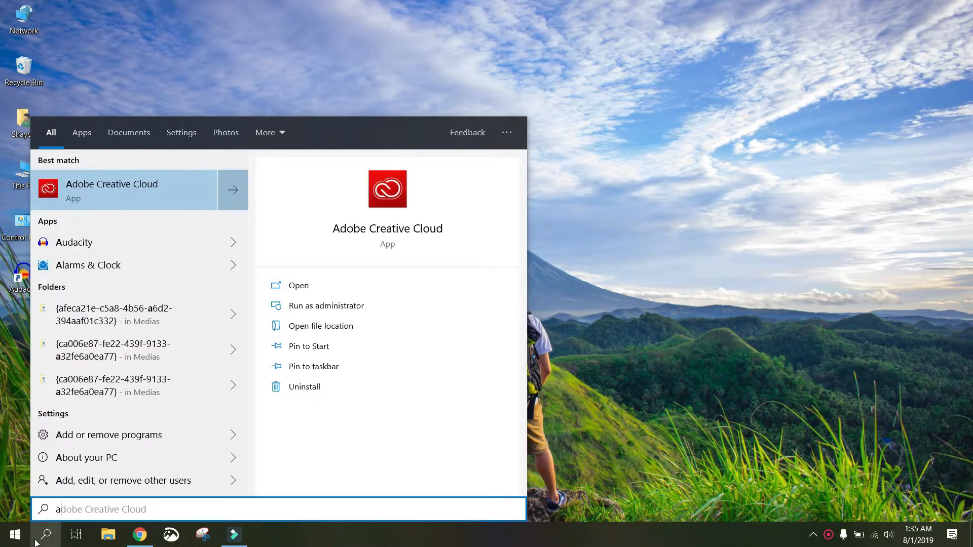
{"action": "type", "text": "audacity"}
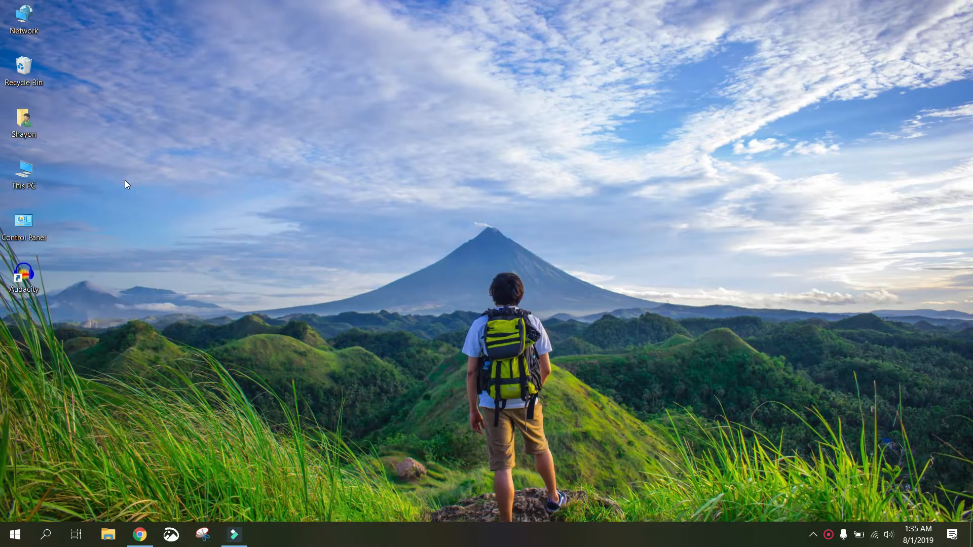
{"action": "double_click", "coordinate": [24, 275]}
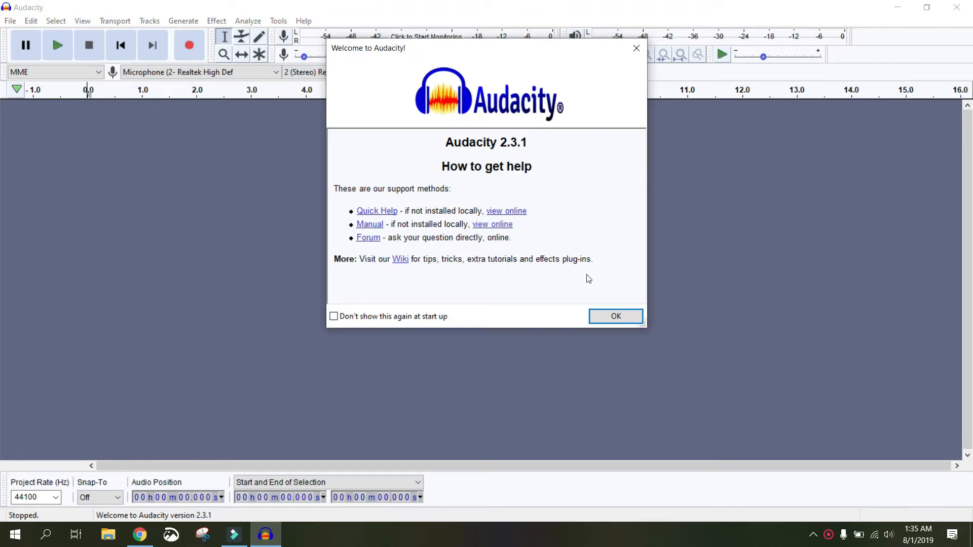
Step: Dismiss the Welcome to Audacity dialog and go to the File menu
{"action": "left_click", "coordinate": [616, 316]}
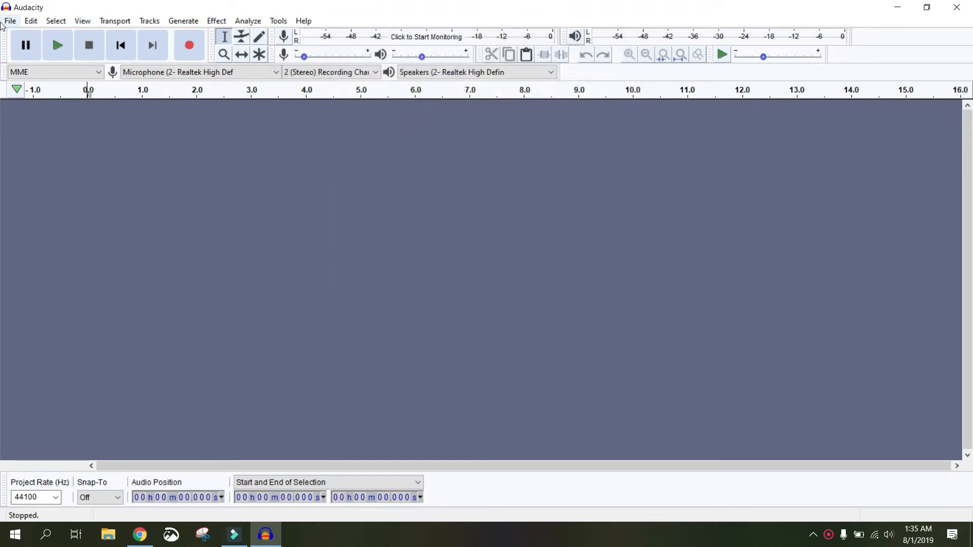
{"action": "left_click", "coordinate": [10, 20]}
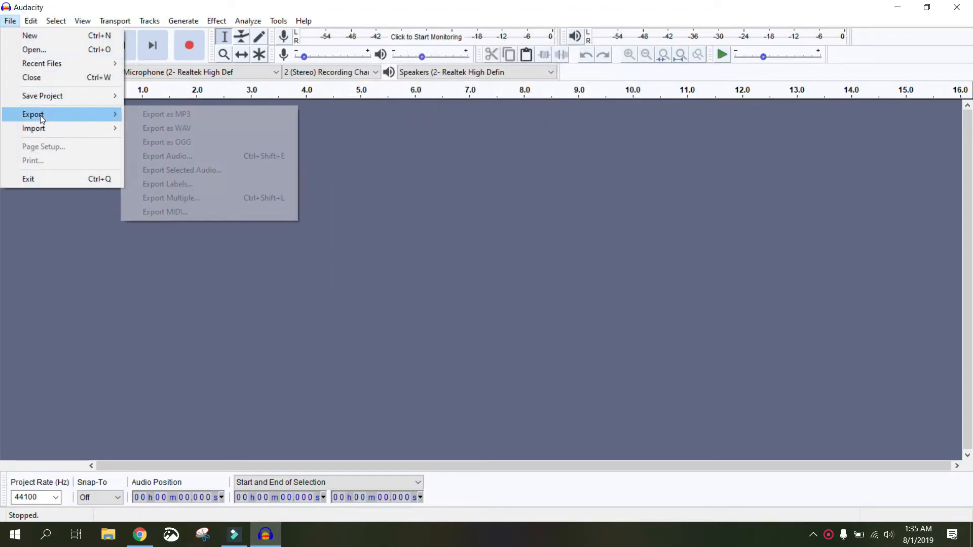
{"action": "mouse_move", "coordinate": [169, 119]}
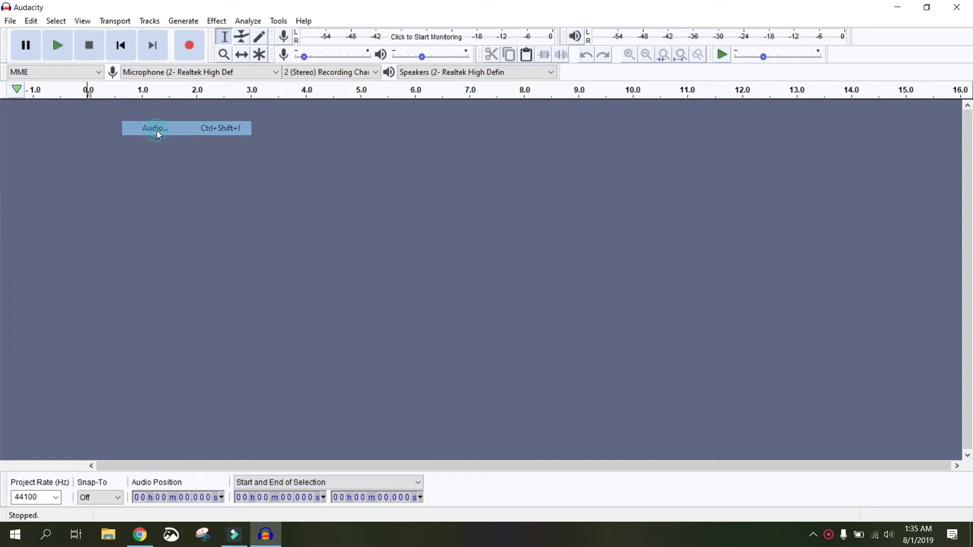
Step: Start an audio import and browse to This PC > Entertainment (F:) > Audio
{"action": "left_click", "coordinate": [157, 128]}
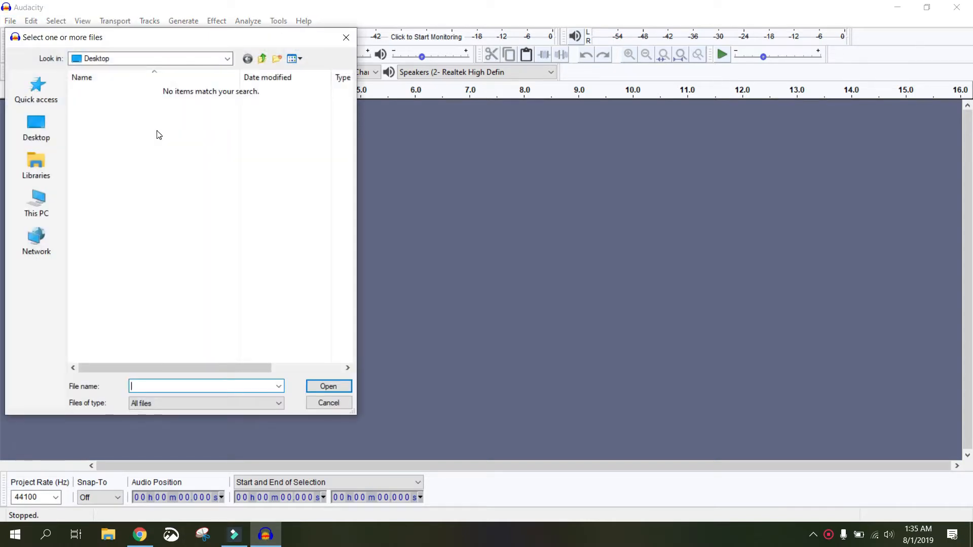
{"action": "mouse_move", "coordinate": [37, 238]}
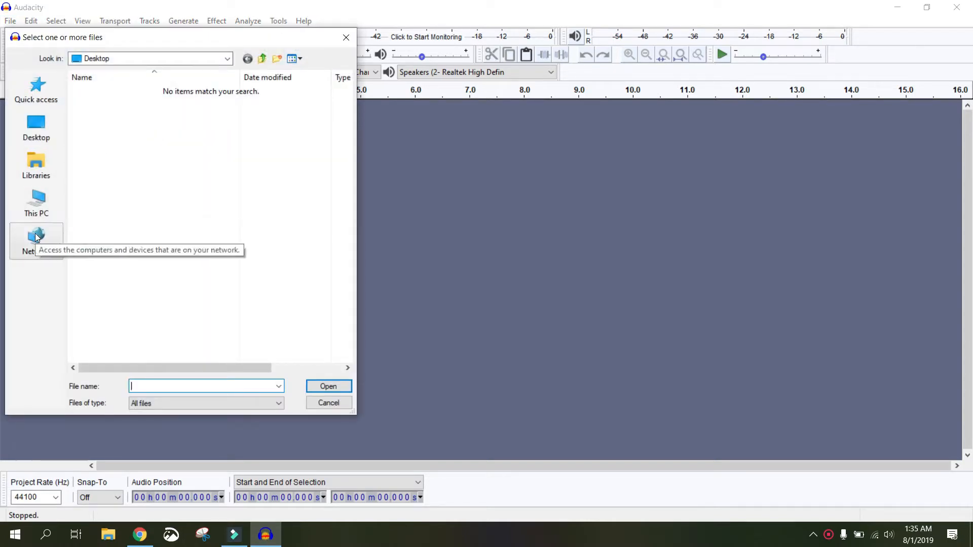
{"action": "left_click", "coordinate": [37, 202]}
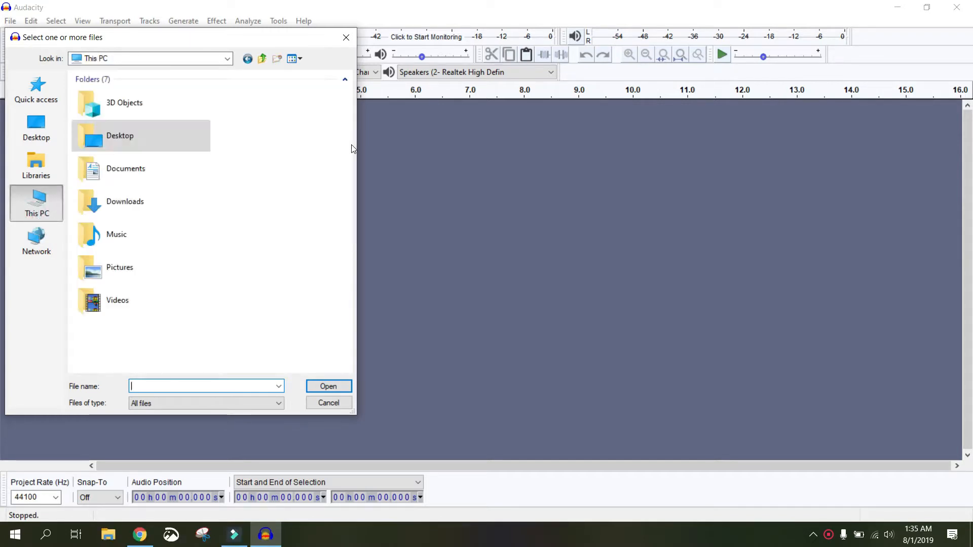
{"action": "scroll", "scroll_direction": "down", "scroll_amount": 3}
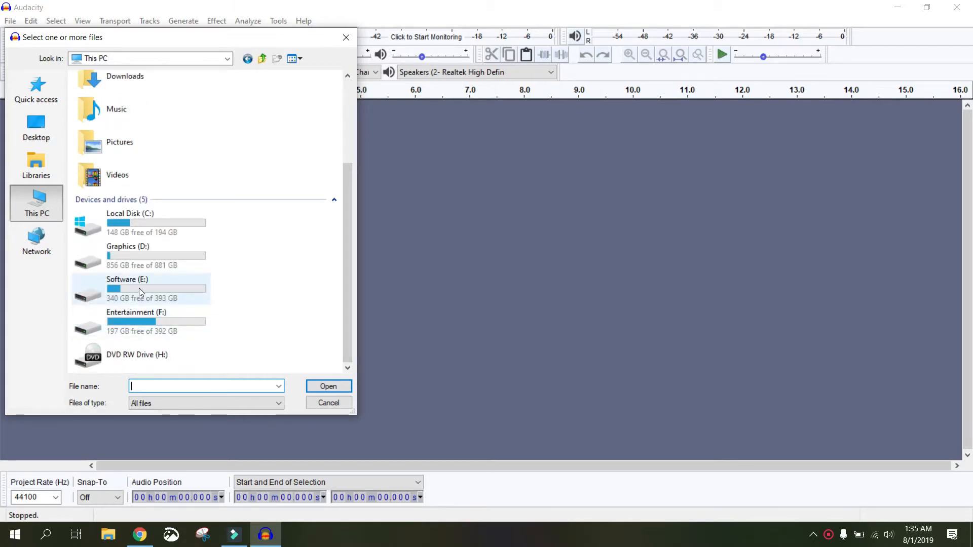
{"action": "mouse_move", "coordinate": [136, 325]}
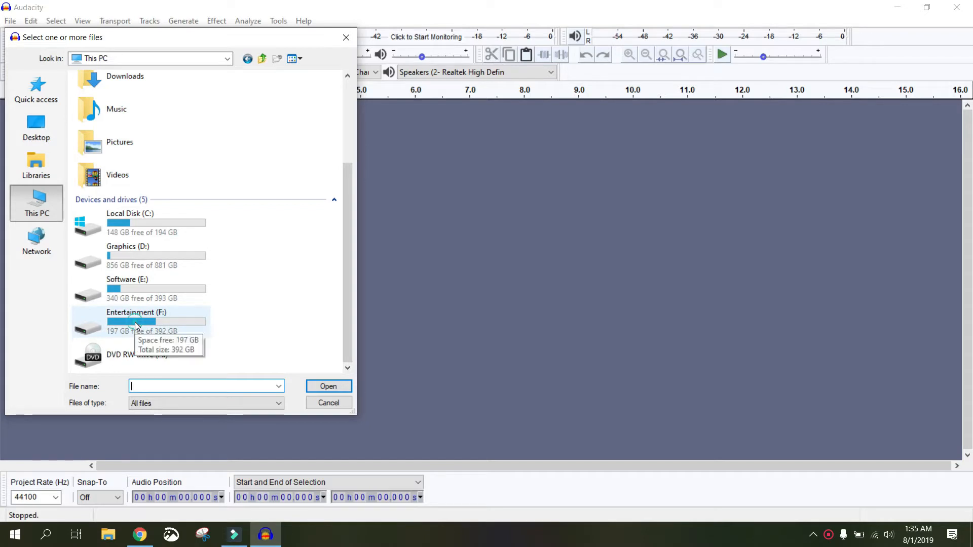
{"action": "double_click", "coordinate": [137, 322]}
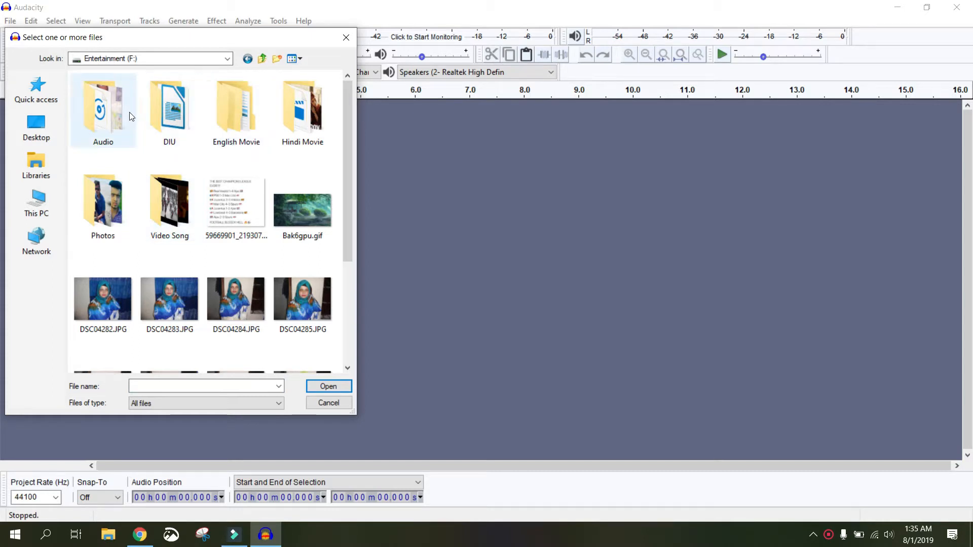
{"action": "double_click", "coordinate": [102, 104]}
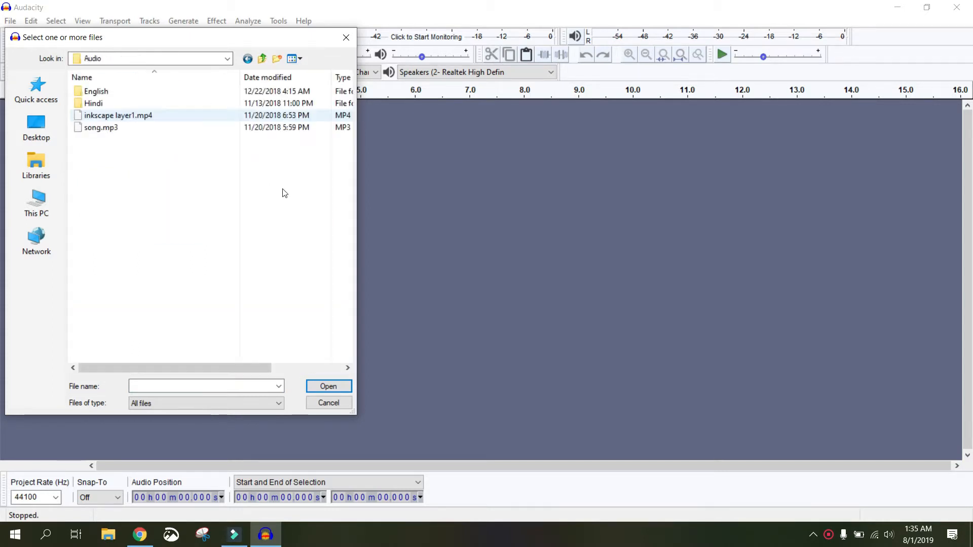
Step: Import song.mp3 into the project
{"action": "left_click", "coordinate": [101, 128]}
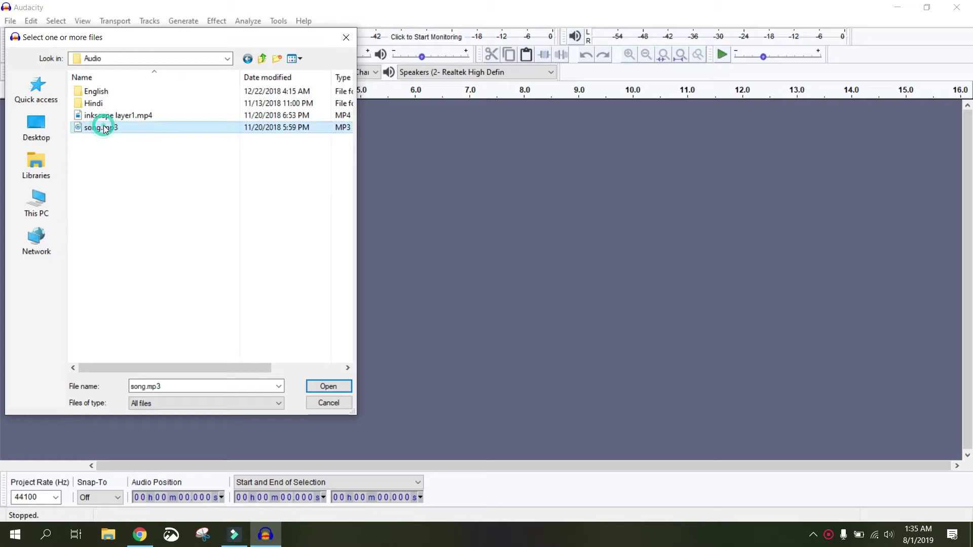
{"action": "left_click", "coordinate": [328, 386]}
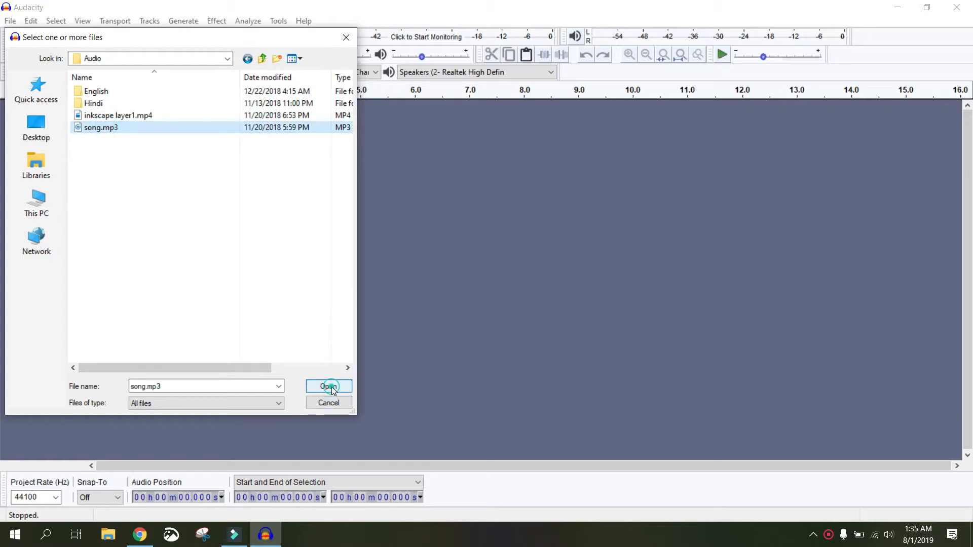
{"action": "left_click", "coordinate": [328, 387]}
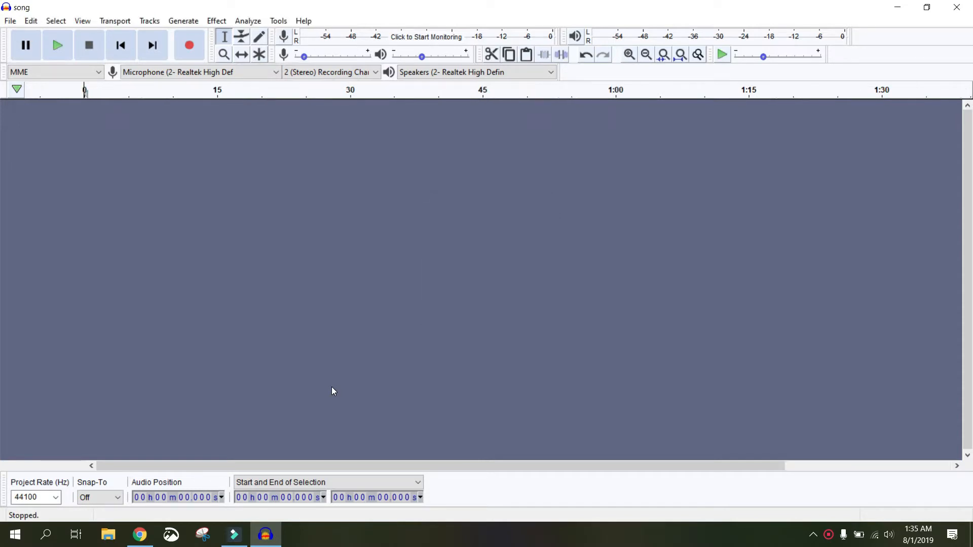
Step: Attempt an MP3 export of song and follow the Locate LAME dialog's Download link
{"action": "left_click", "coordinate": [9, 21]}
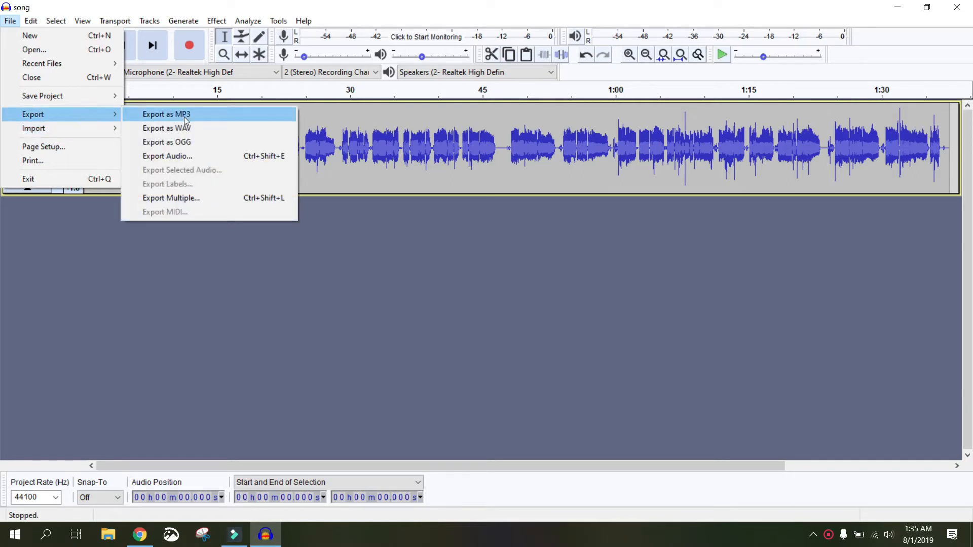
{"action": "left_click", "coordinate": [166, 113]}
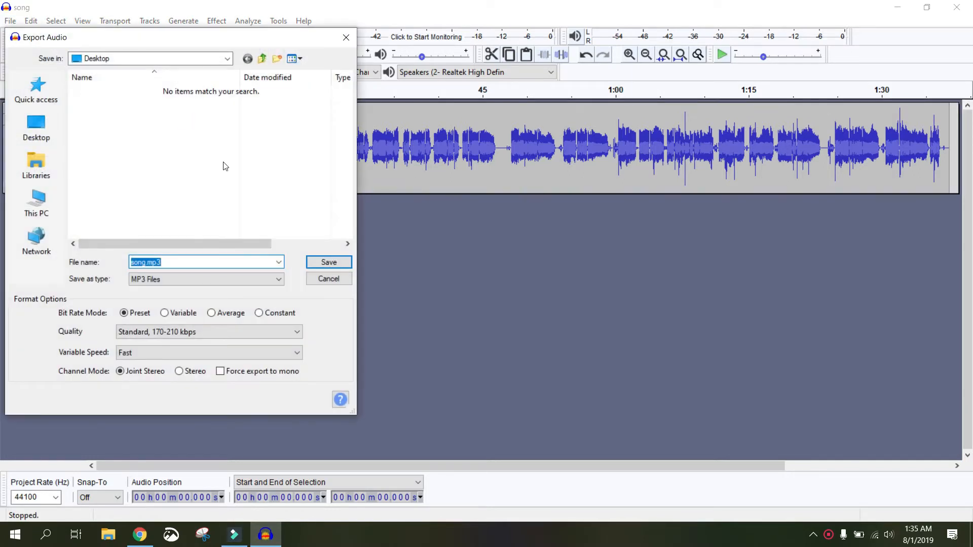
{"action": "left_click", "coordinate": [328, 262]}
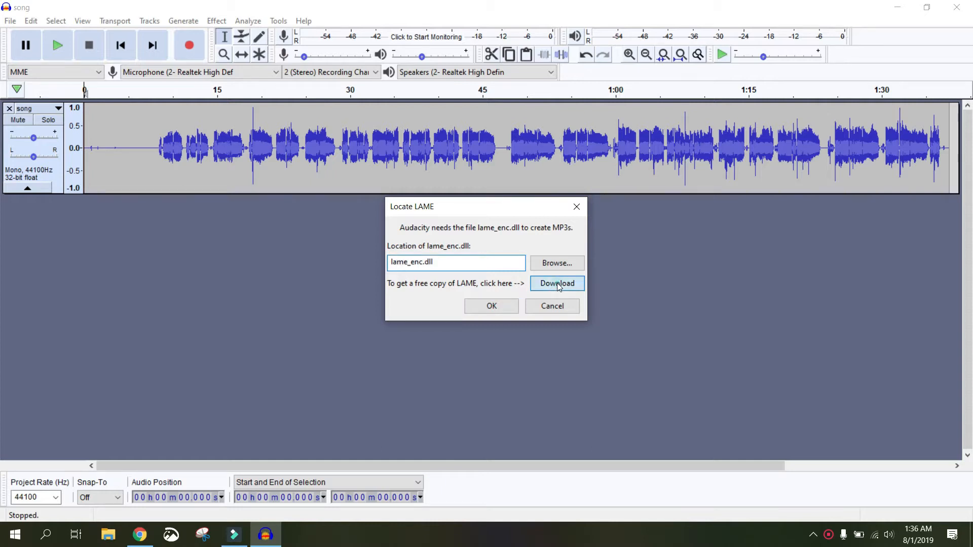
{"action": "left_click", "coordinate": [558, 283]}
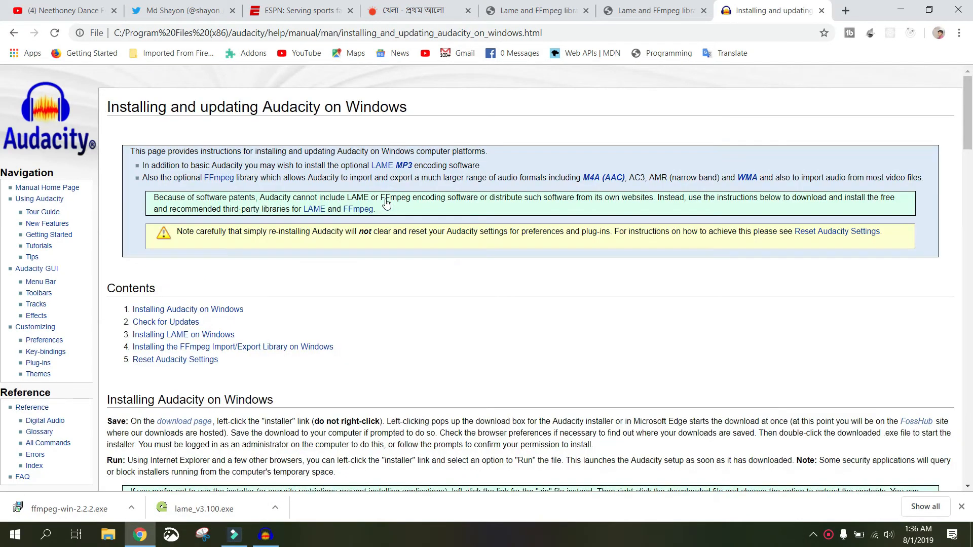
{"action": "mouse_move", "coordinate": [314, 214]}
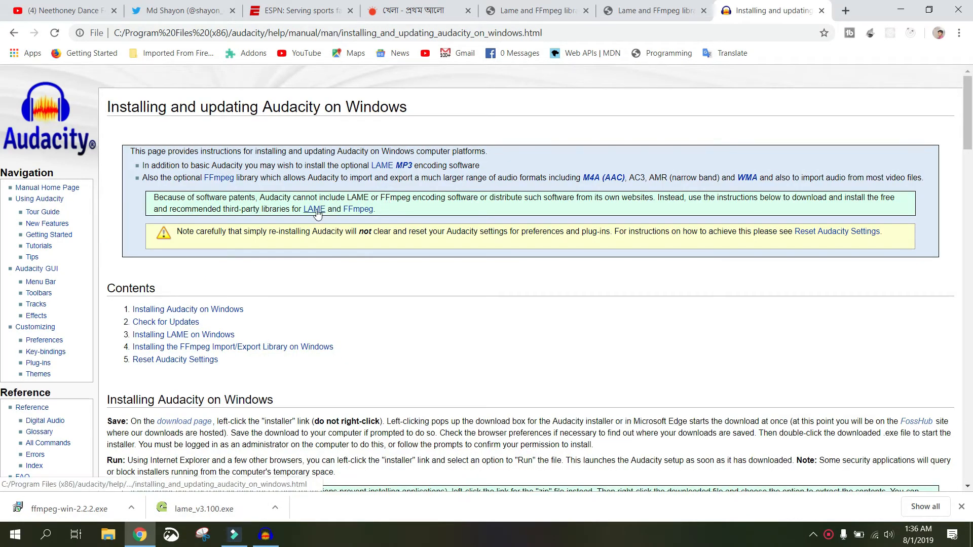
Step: Follow the LAME installation instructions to the external lame.buanzo.org download page
{"action": "left_click", "coordinate": [312, 209]}
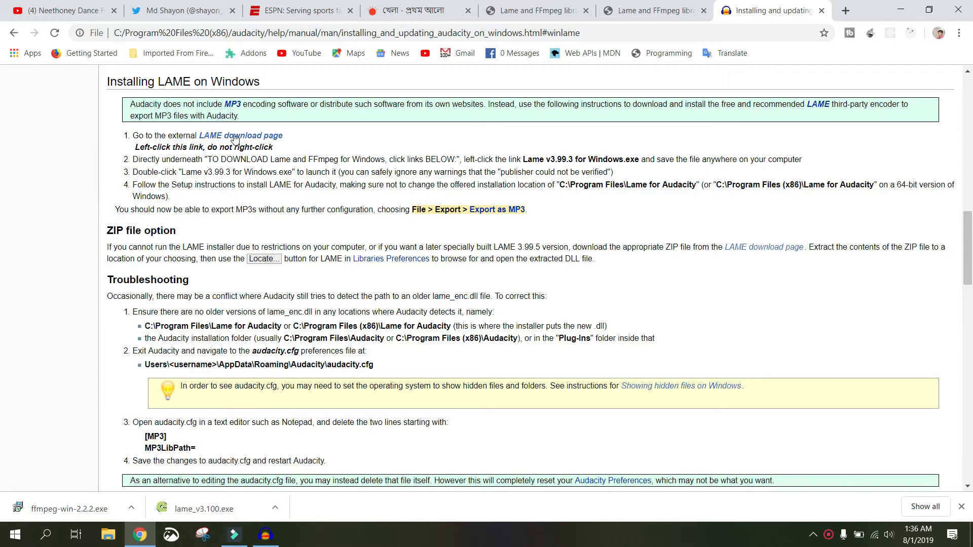
{"action": "left_click", "coordinate": [240, 136]}
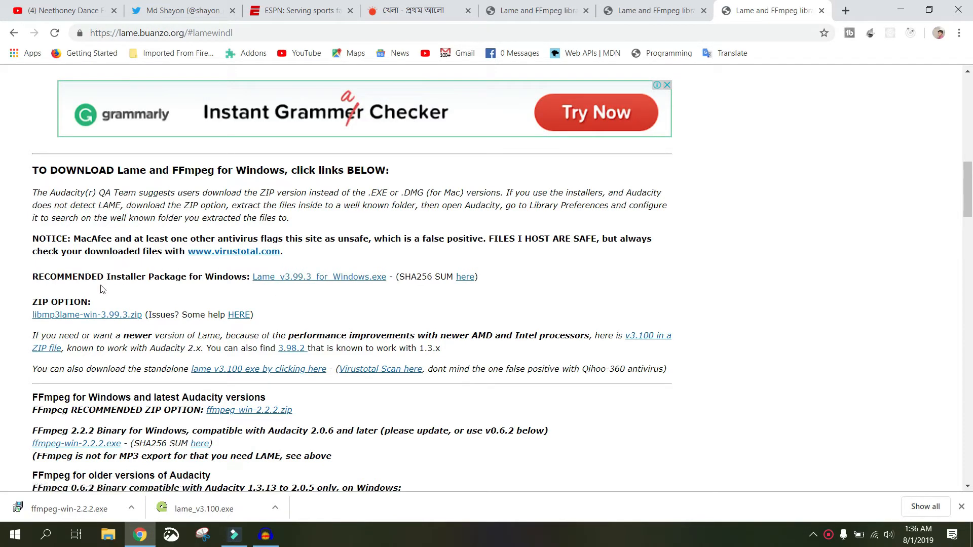
{"action": "mouse_move", "coordinate": [319, 279]}
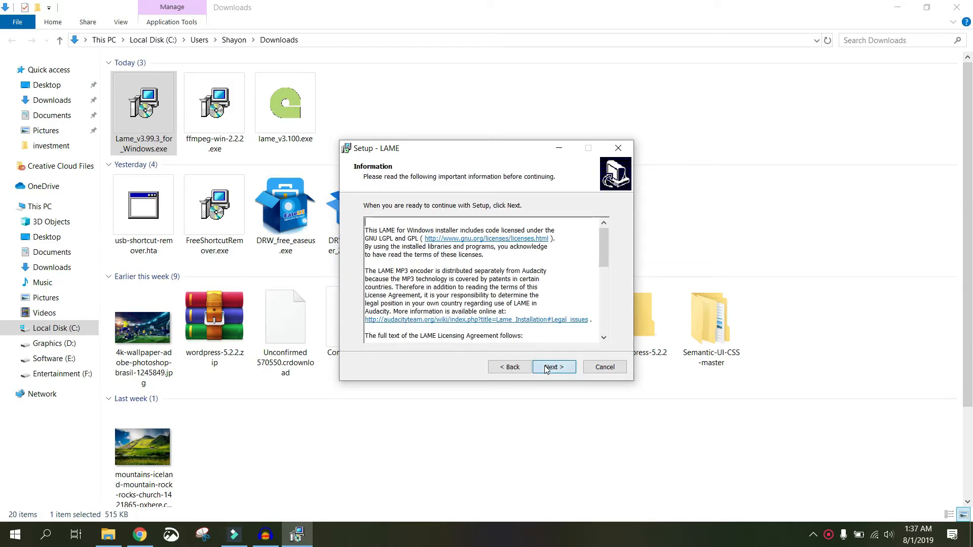
Step: Install LAME through the setup wizard with Next, Install and Finish
{"action": "left_click", "coordinate": [554, 367]}
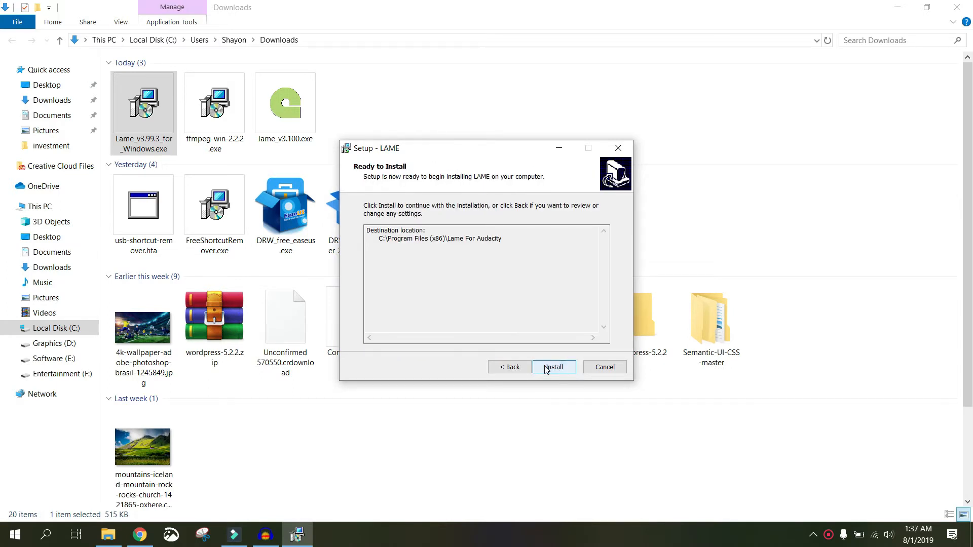
{"action": "left_click", "coordinate": [553, 367]}
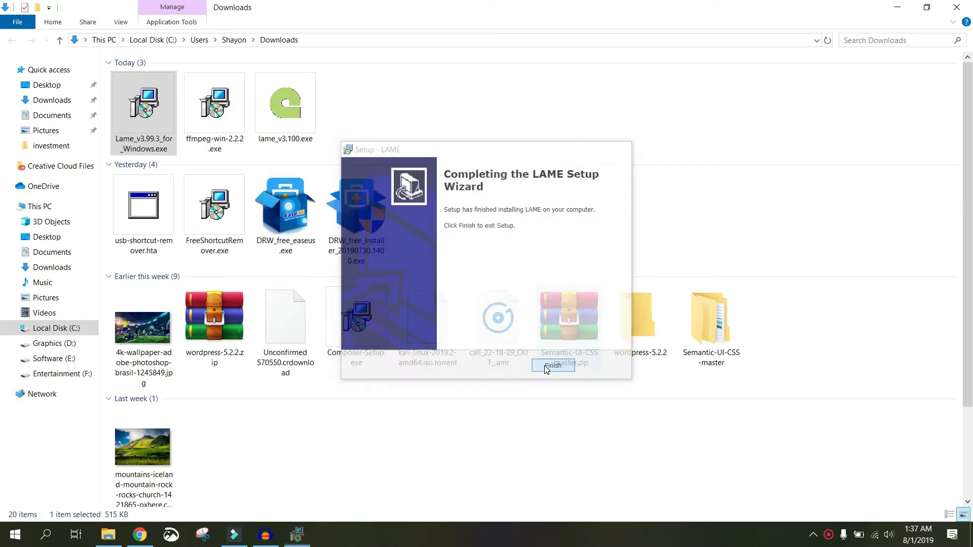
{"action": "left_click", "coordinate": [553, 365]}
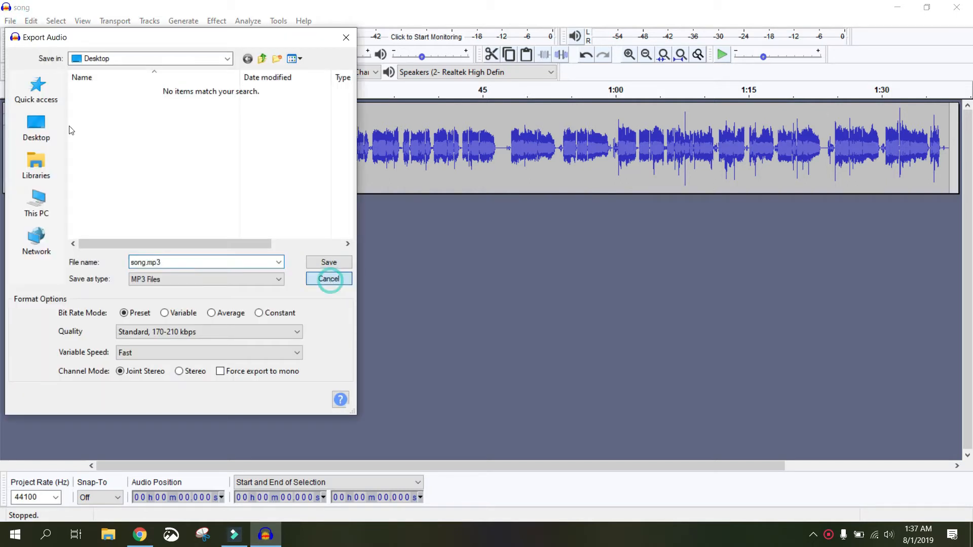
Step: Confirm the MP3 export dialog now works without LAME prompt, then close the song project
{"action": "left_click", "coordinate": [9, 20]}
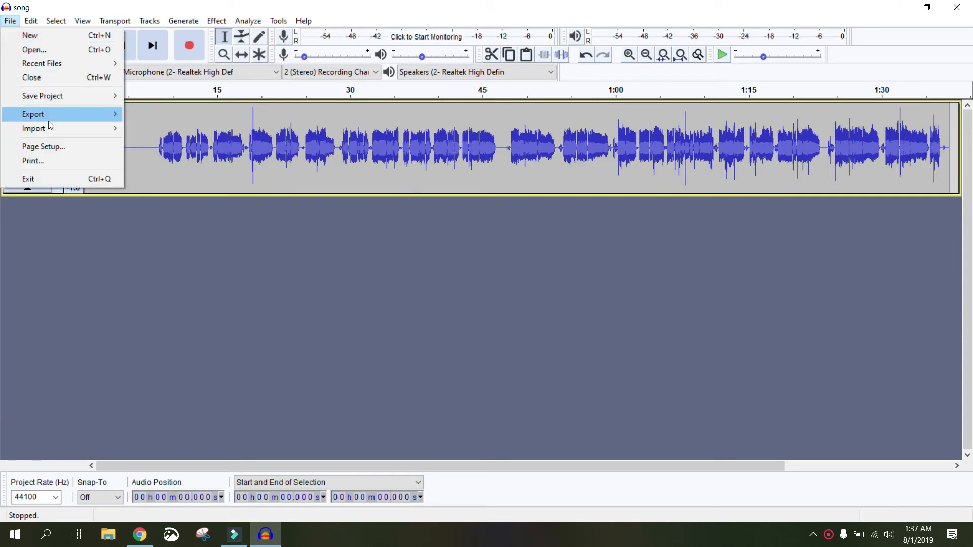
{"action": "mouse_move", "coordinate": [34, 114]}
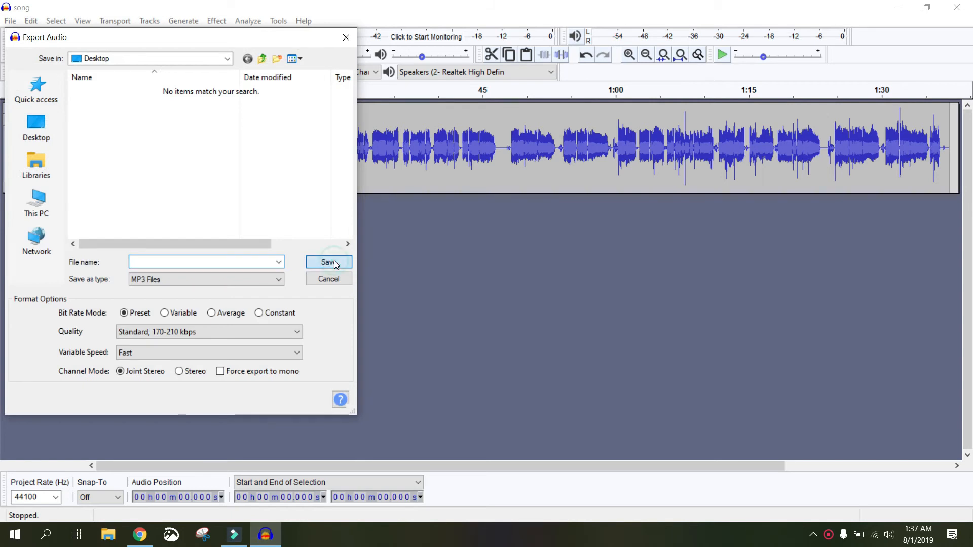
{"action": "left_click", "coordinate": [328, 261]}
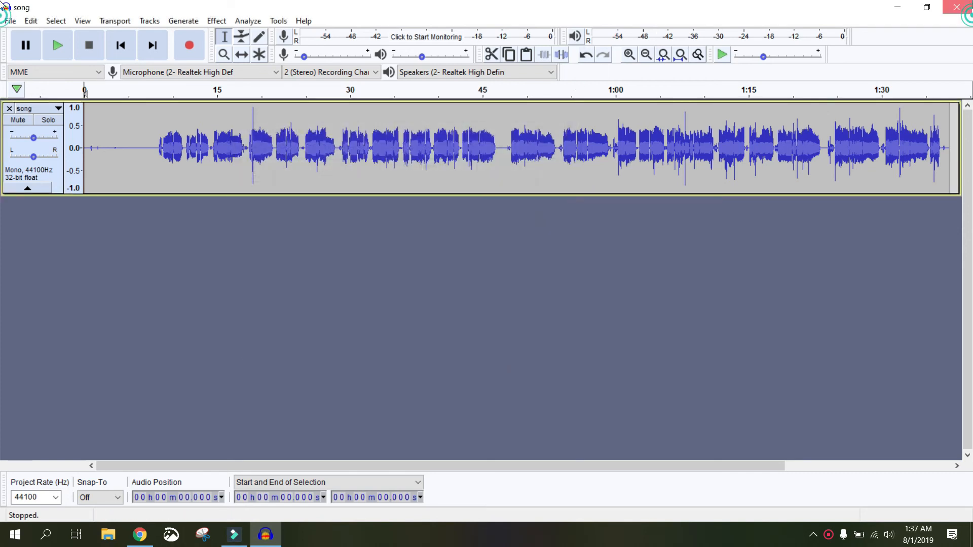
{"action": "left_click", "coordinate": [956, 7]}
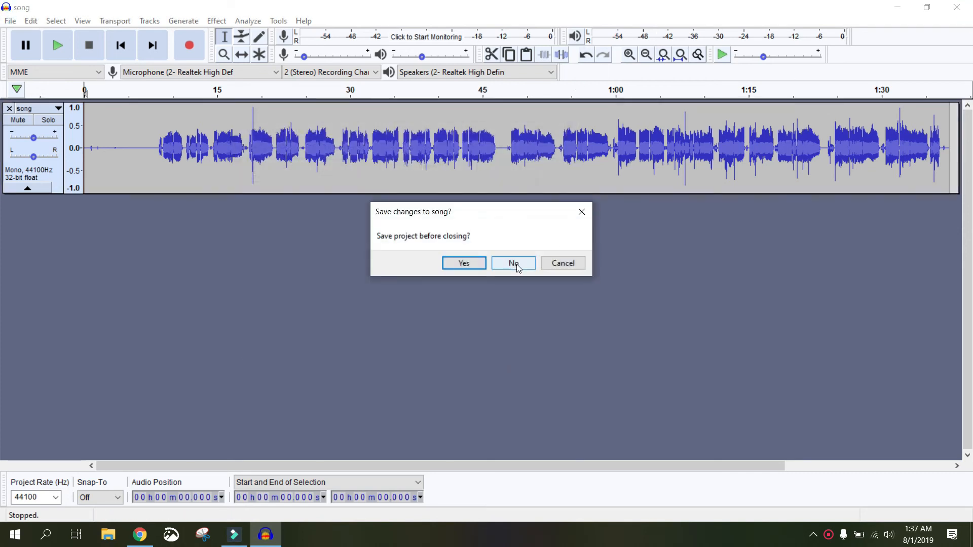